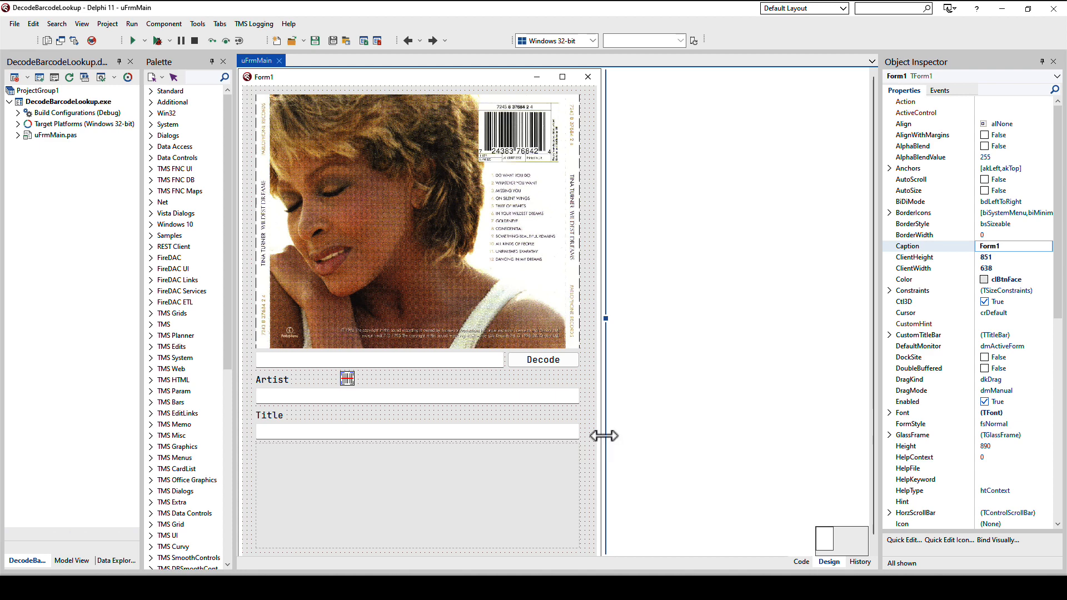
pyautogui.moveTo(614, 448)
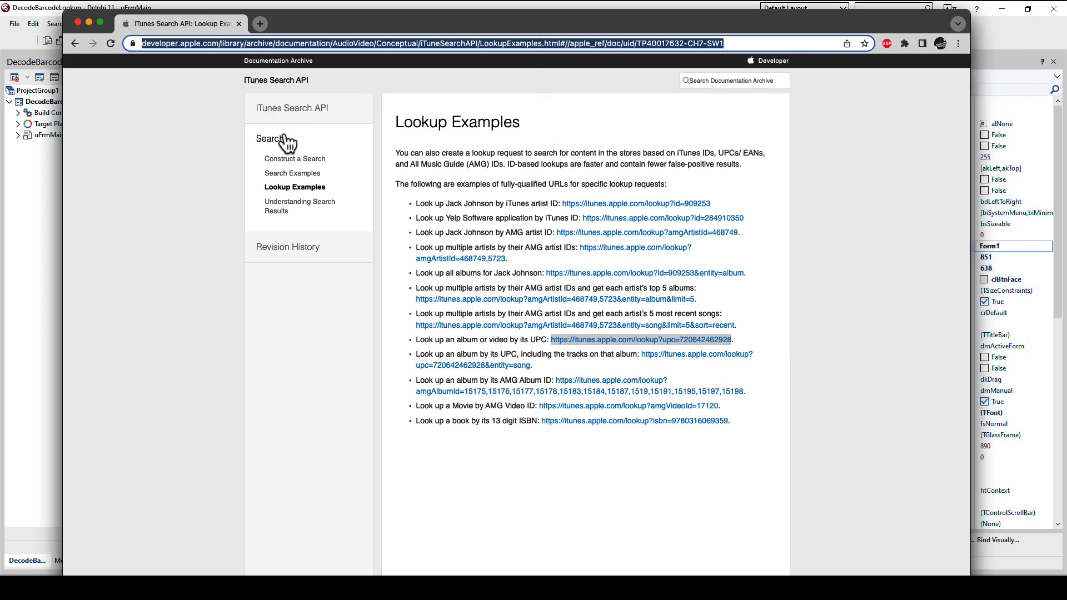
pyautogui.moveTo(320, 202)
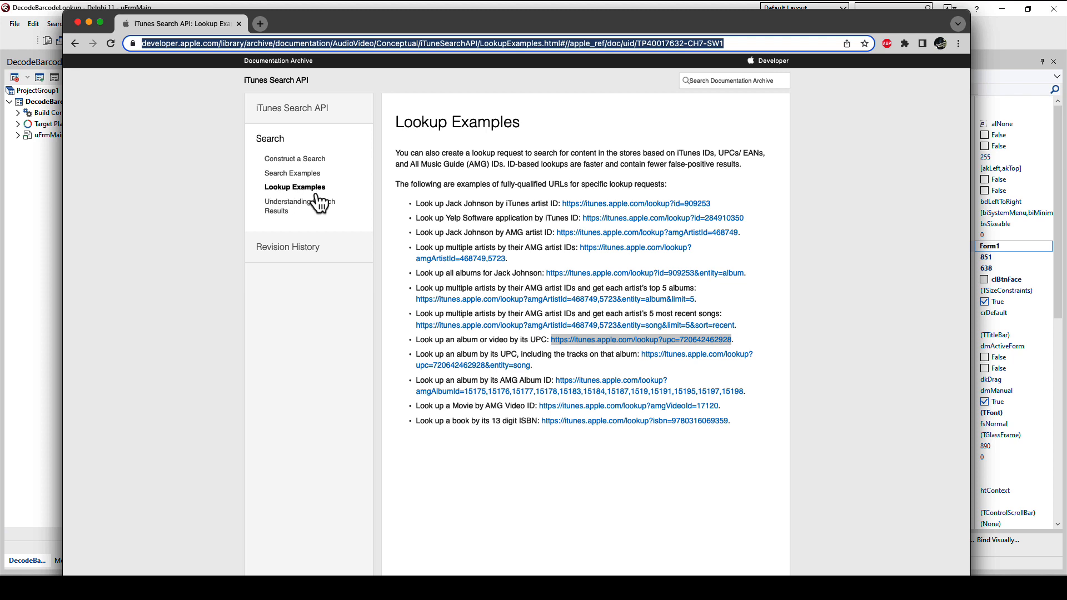
pyautogui.moveTo(434, 250)
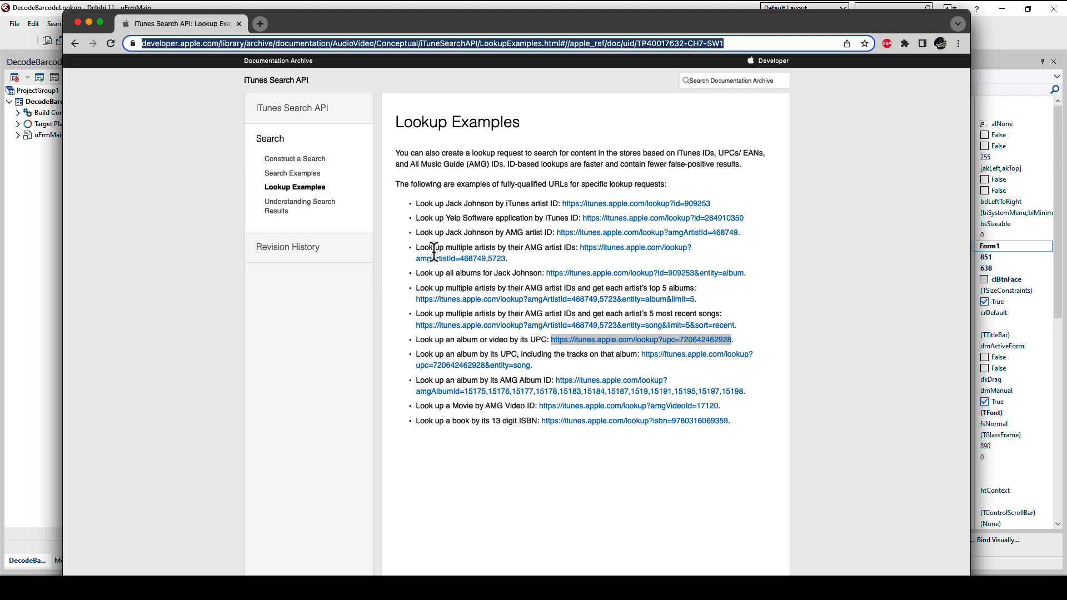
pyautogui.moveTo(524, 350)
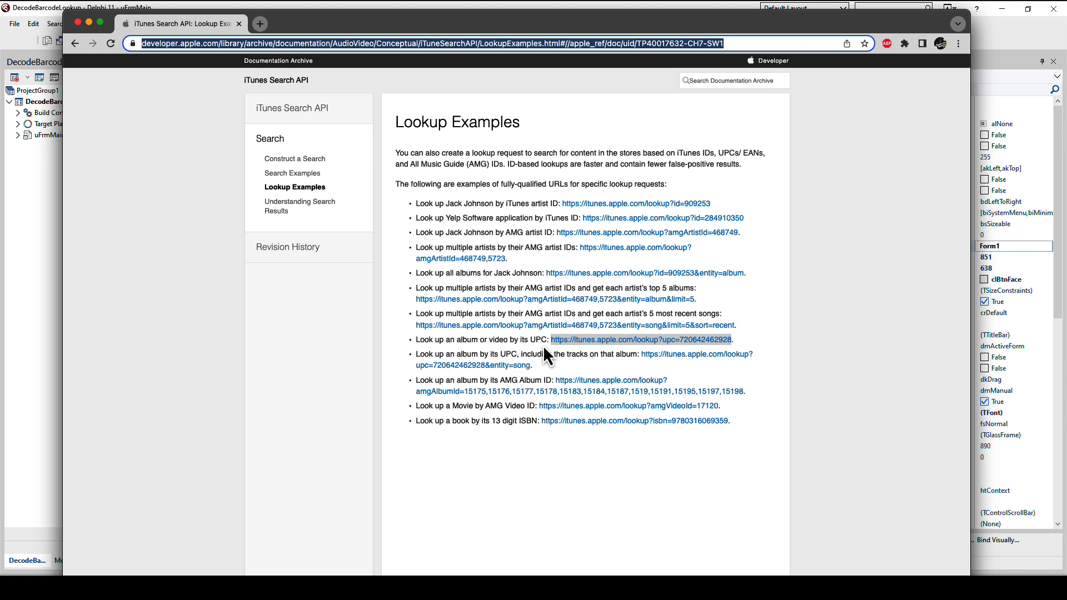
pyautogui.moveTo(547, 343)
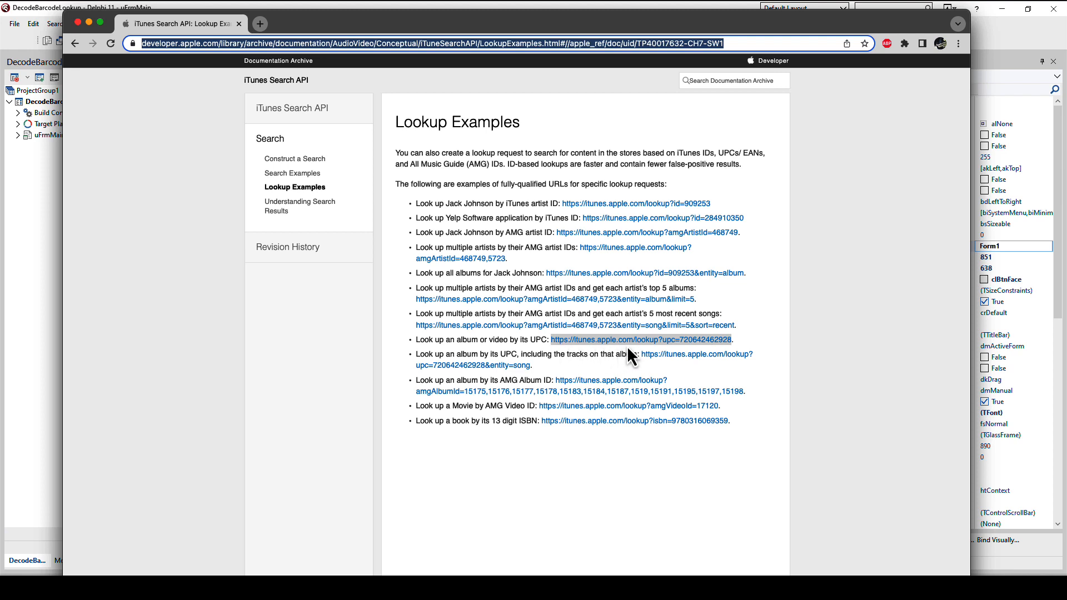
pyautogui.moveTo(663, 360)
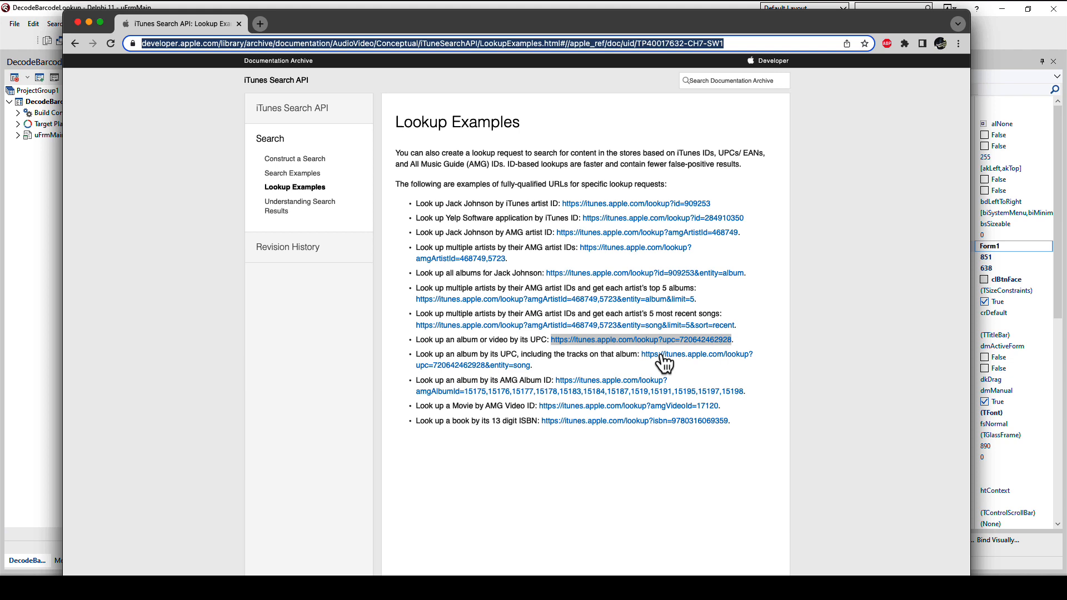
pyautogui.moveTo(699, 359)
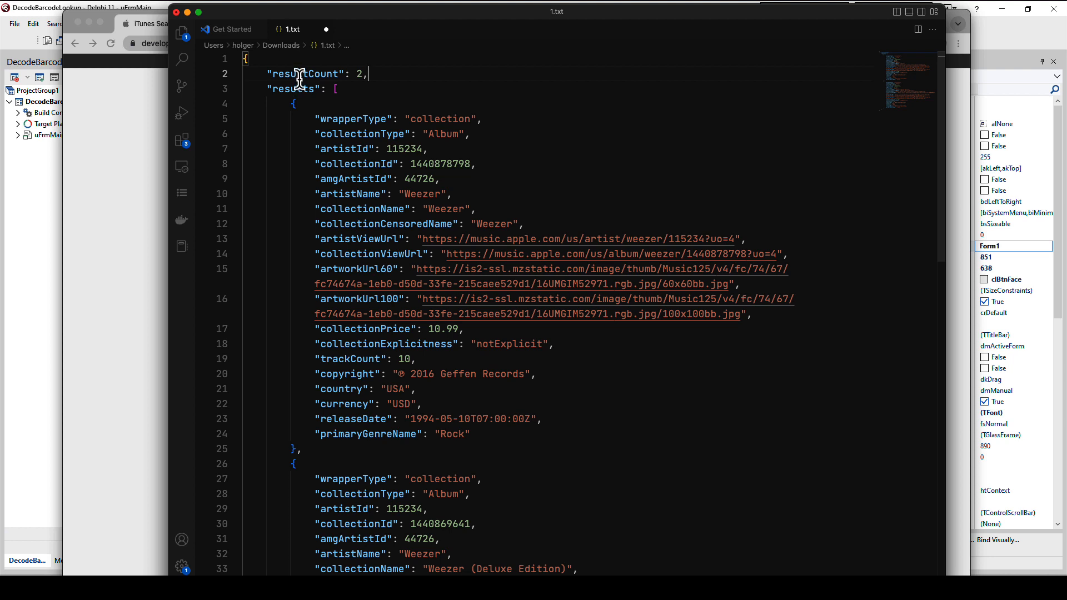
# Step: Highlight the results, artistName, collectionName, artistViewUrl, collectionId and resultCount keys in the sample JSON
pyautogui.doubleClick(304, 74)
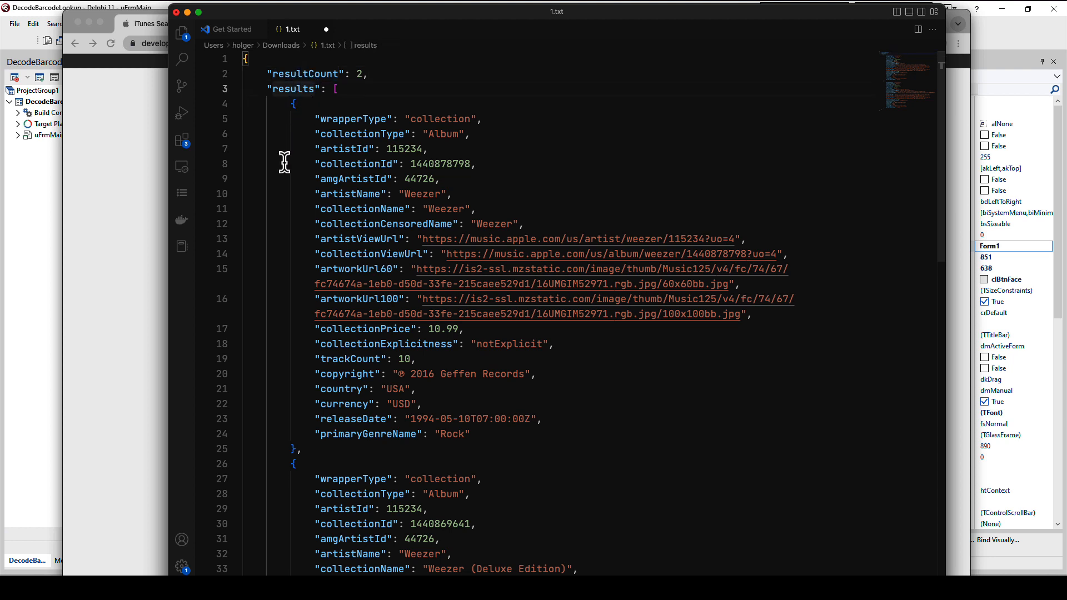
pyautogui.moveTo(335, 213)
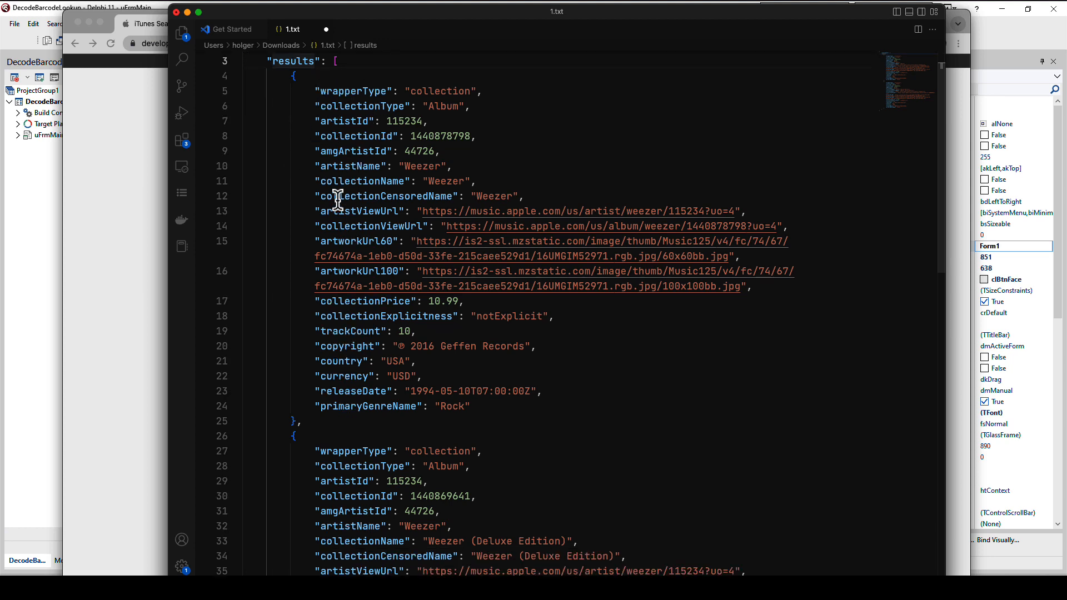
pyautogui.moveTo(368, 376)
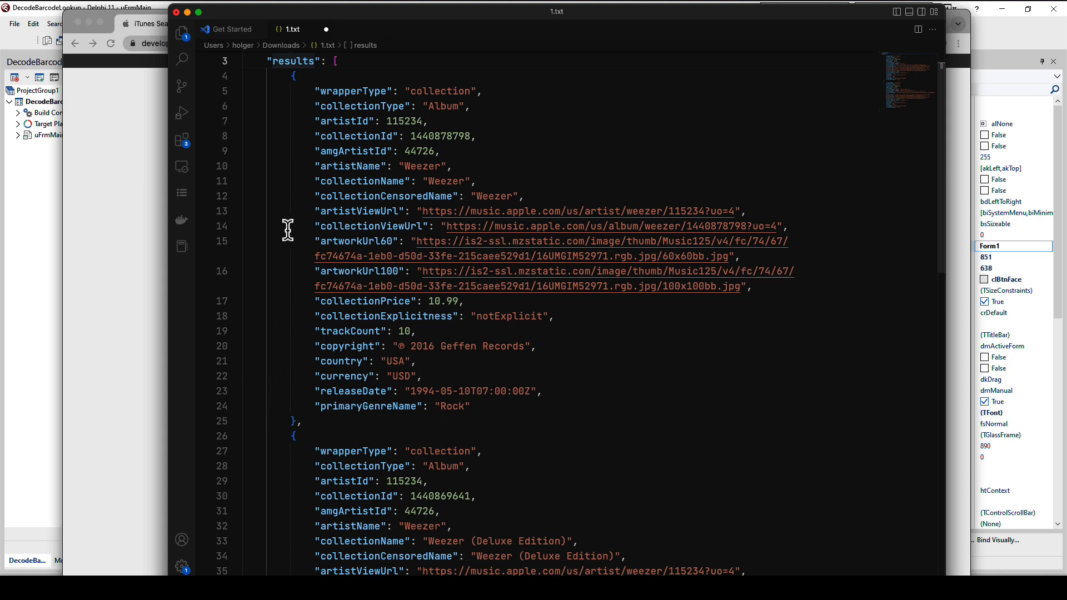
pyautogui.doubleClick(349, 166)
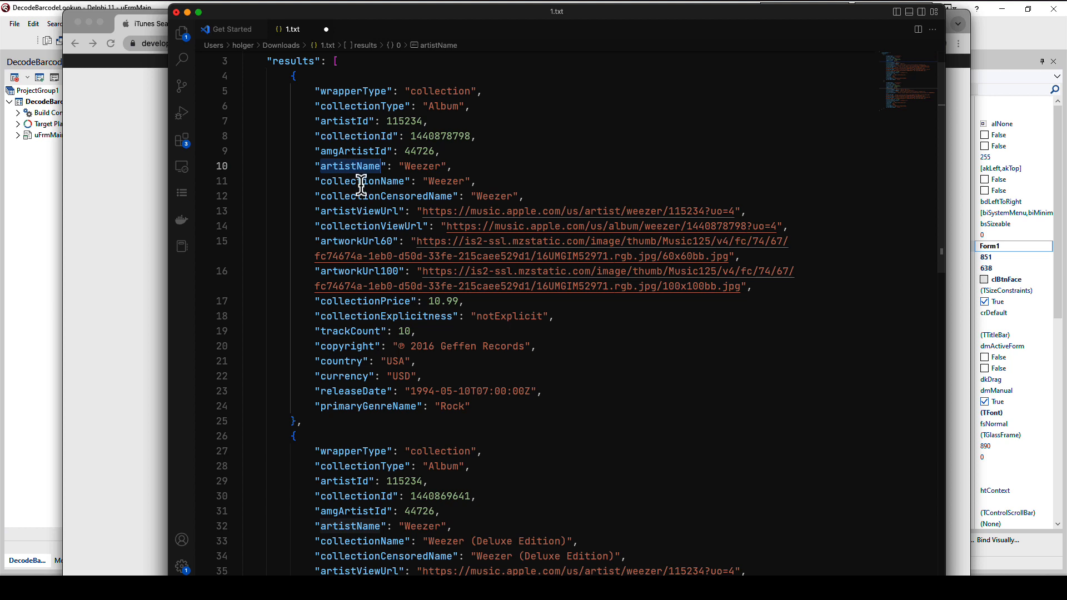
pyautogui.doubleClick(362, 181)
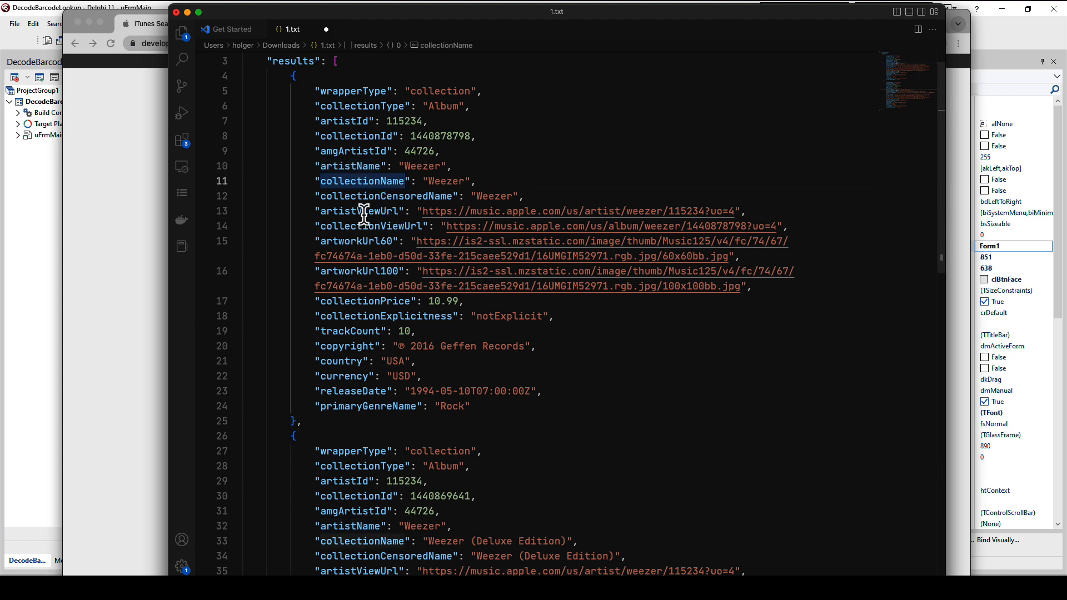
pyautogui.click(360, 212)
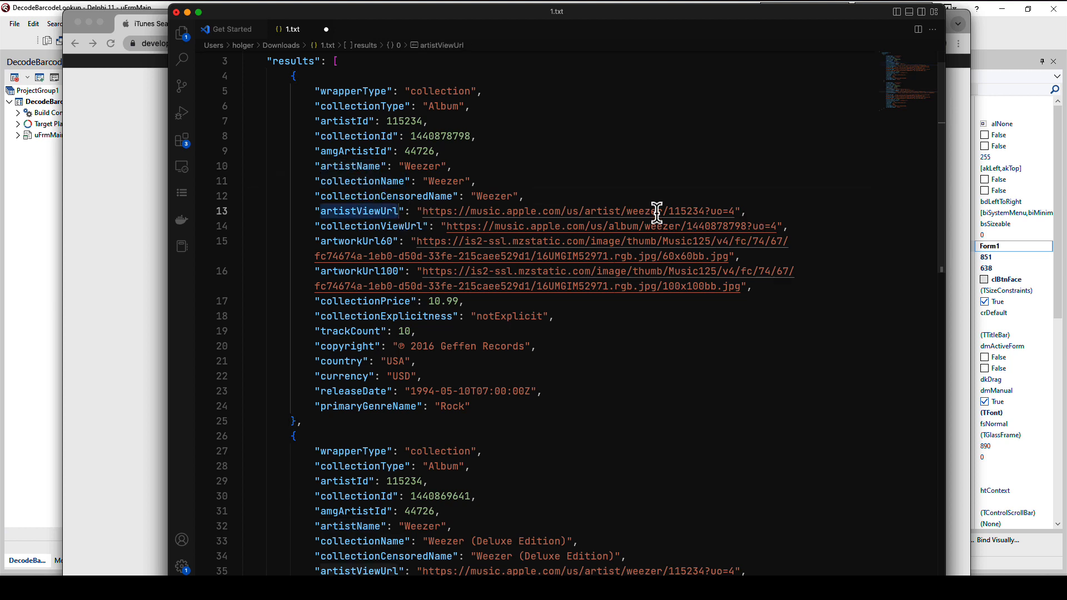
pyautogui.moveTo(371, 275)
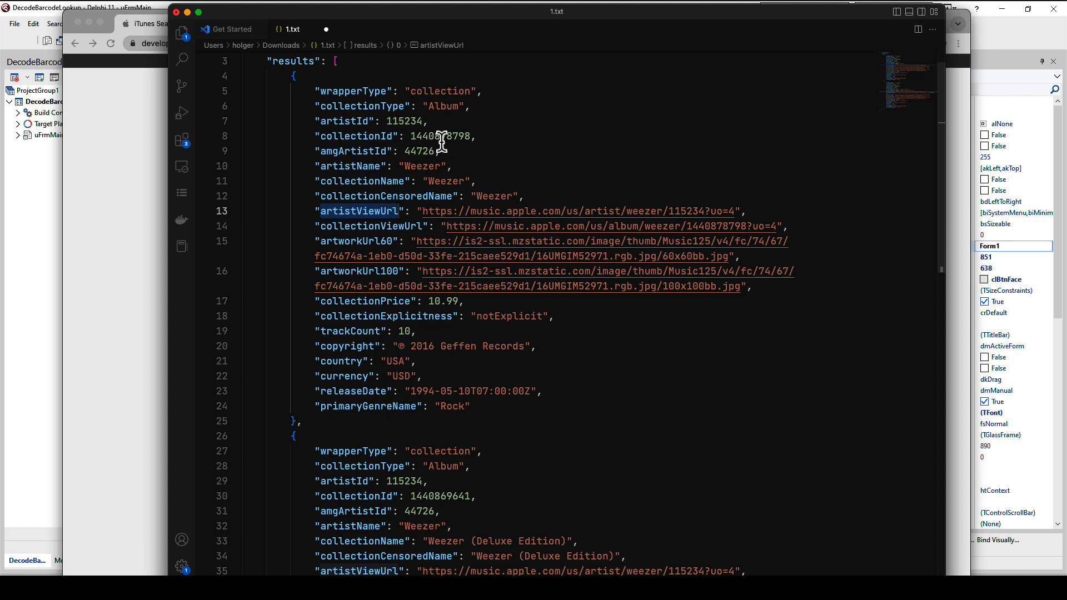
pyautogui.doubleClick(441, 136)
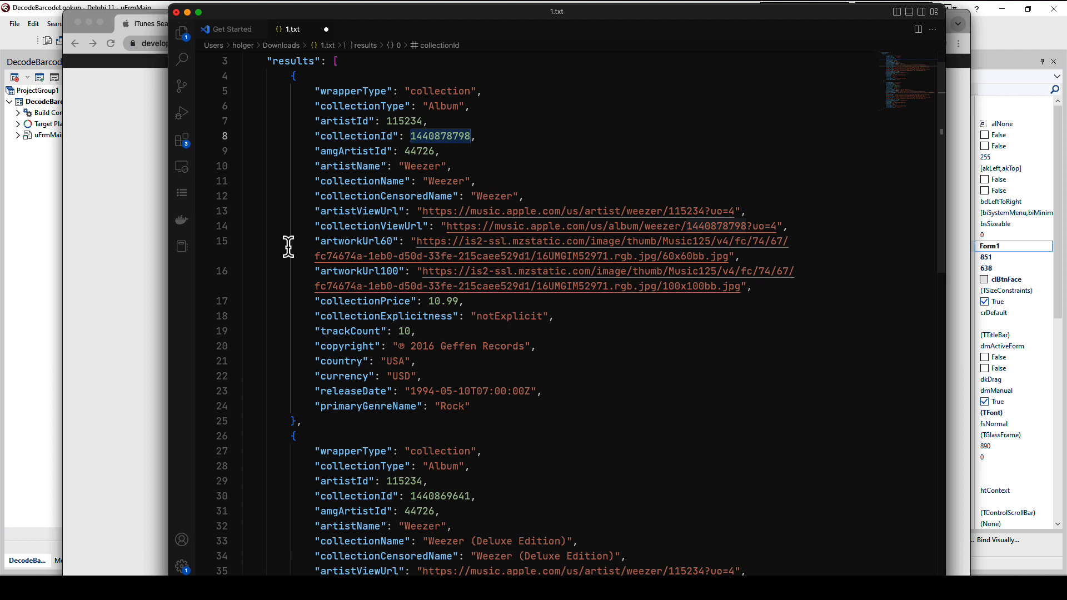
pyautogui.moveTo(338, 158)
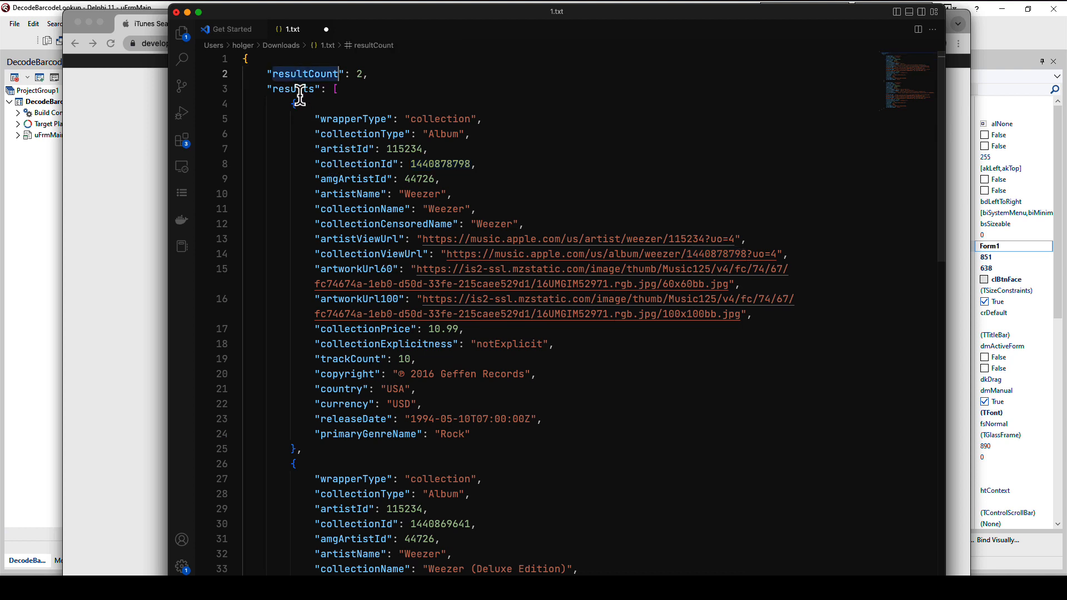
pyautogui.doubleClick(293, 89)
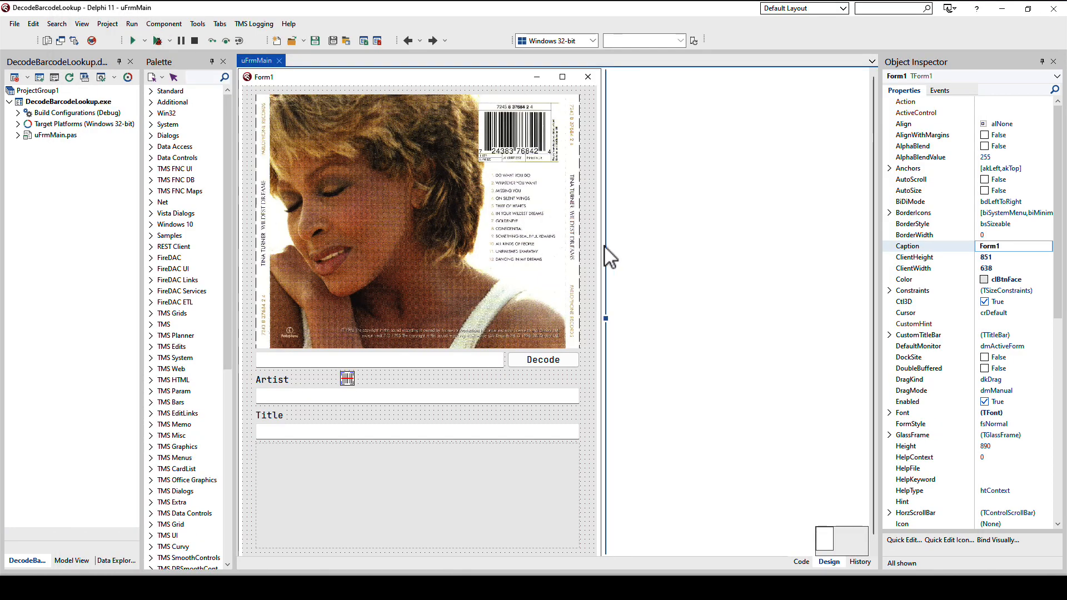
pyautogui.moveTo(476, 361)
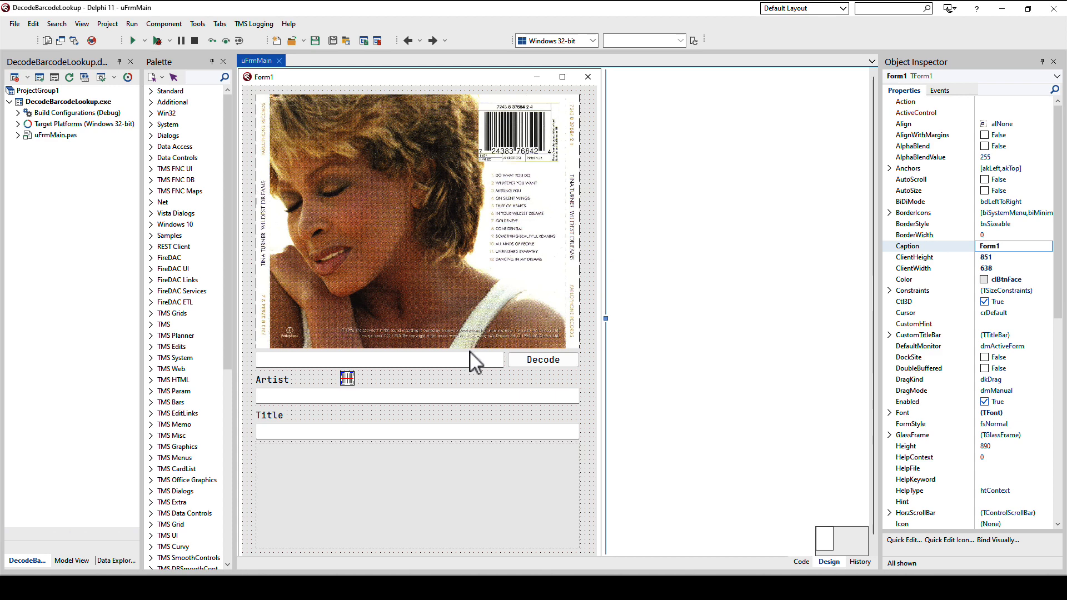
# Step: Run the app and decode the cover, showing Tina Turner, Wildest Dreams and the artwork
pyautogui.click(346, 378)
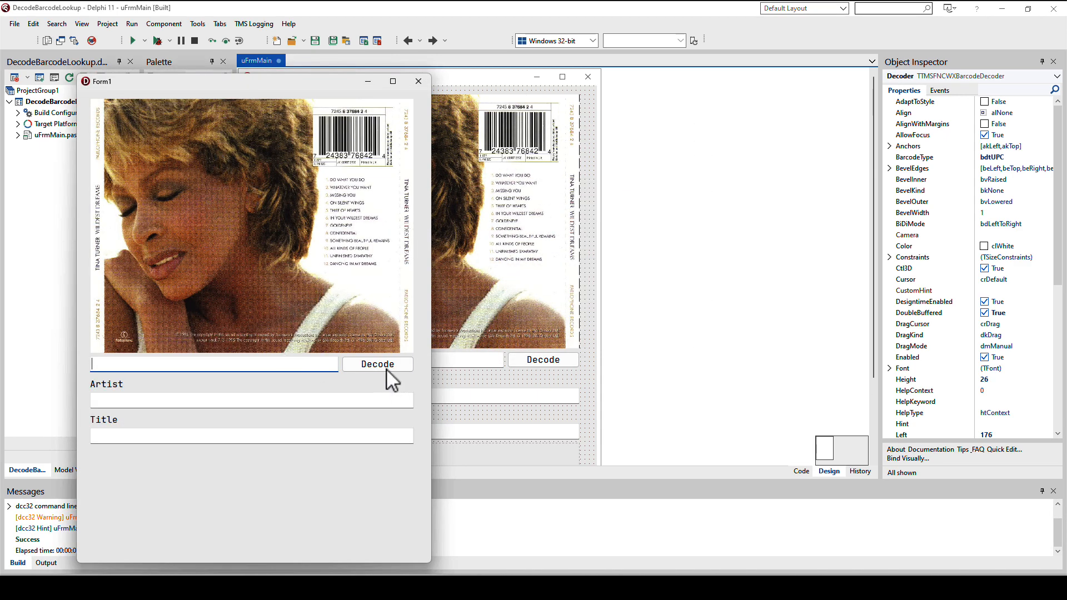
pyautogui.click(377, 364)
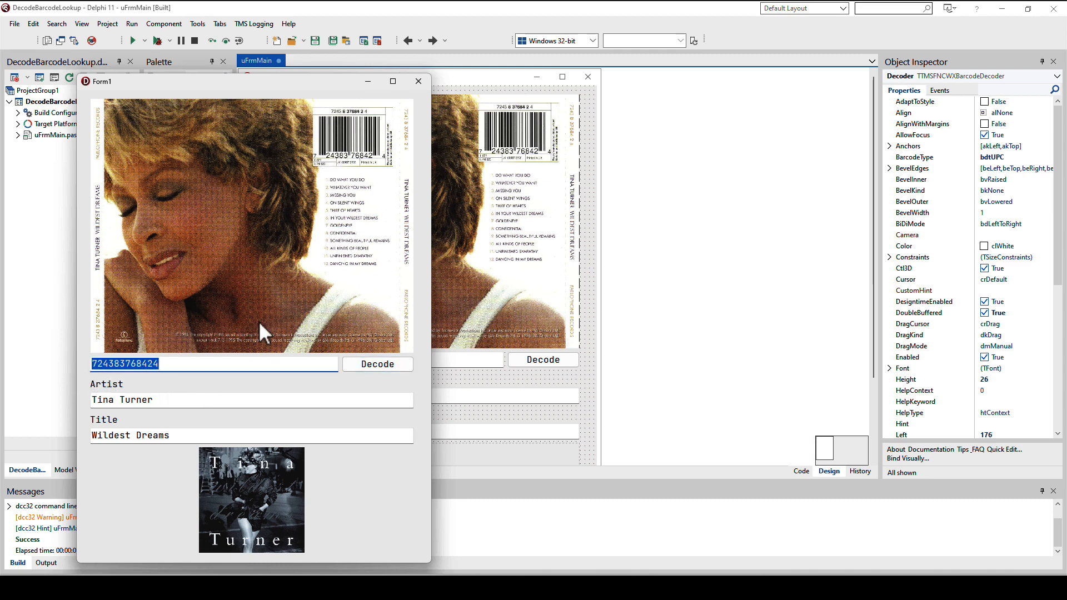
pyautogui.moveTo(173, 436)
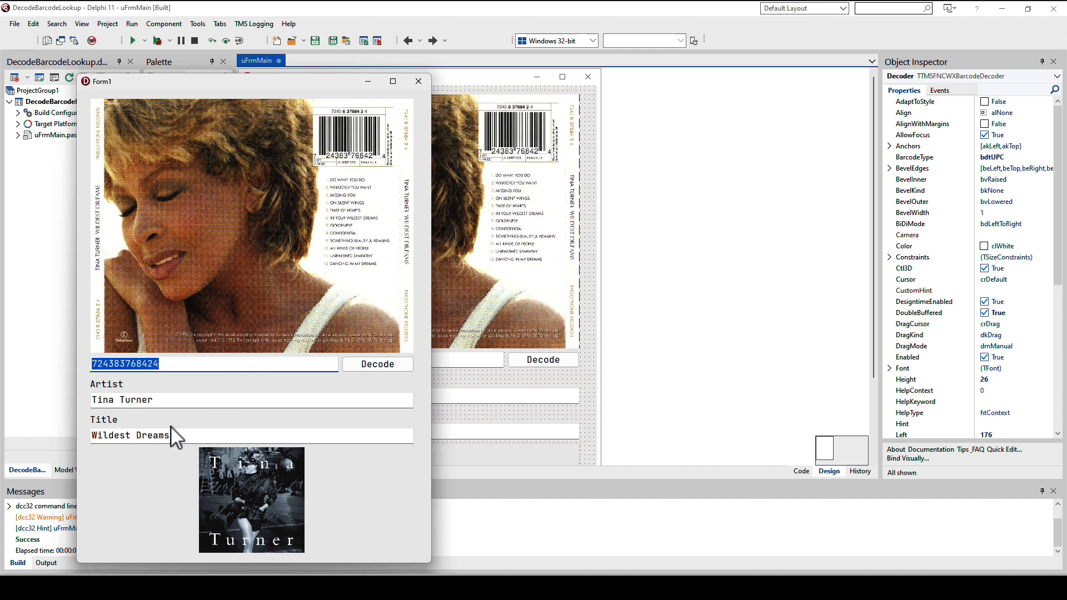
pyautogui.doubleClick(129, 436)
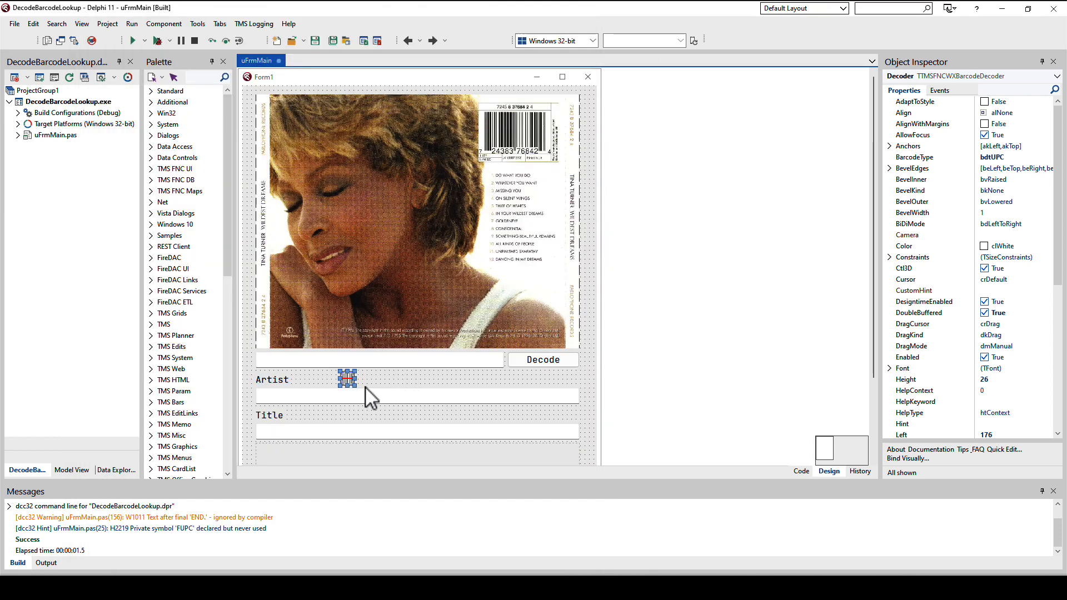
pyautogui.moveTo(348, 379)
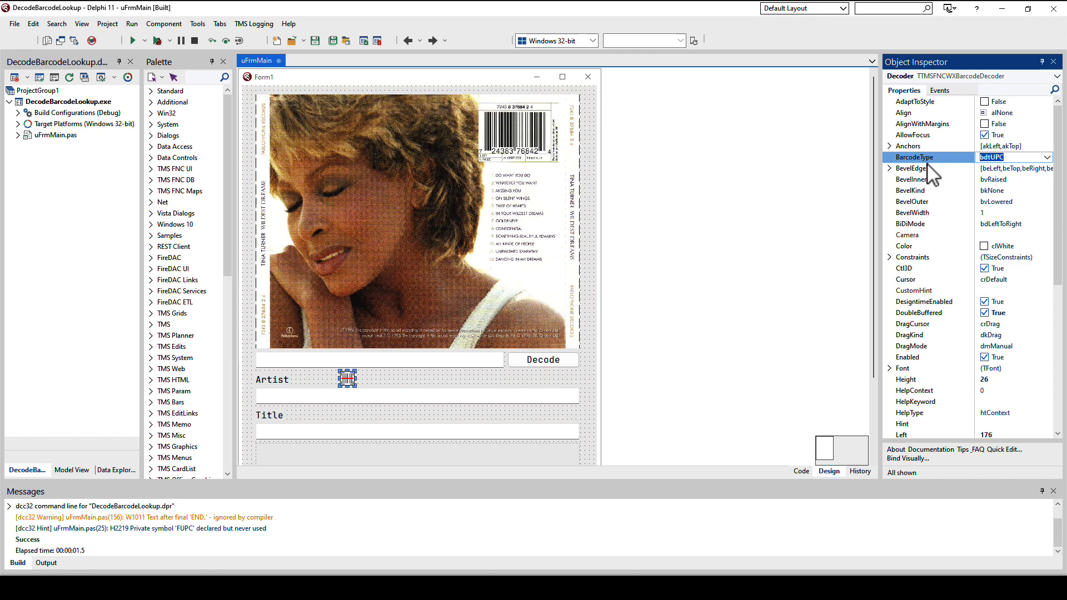
pyautogui.moveTo(449, 446)
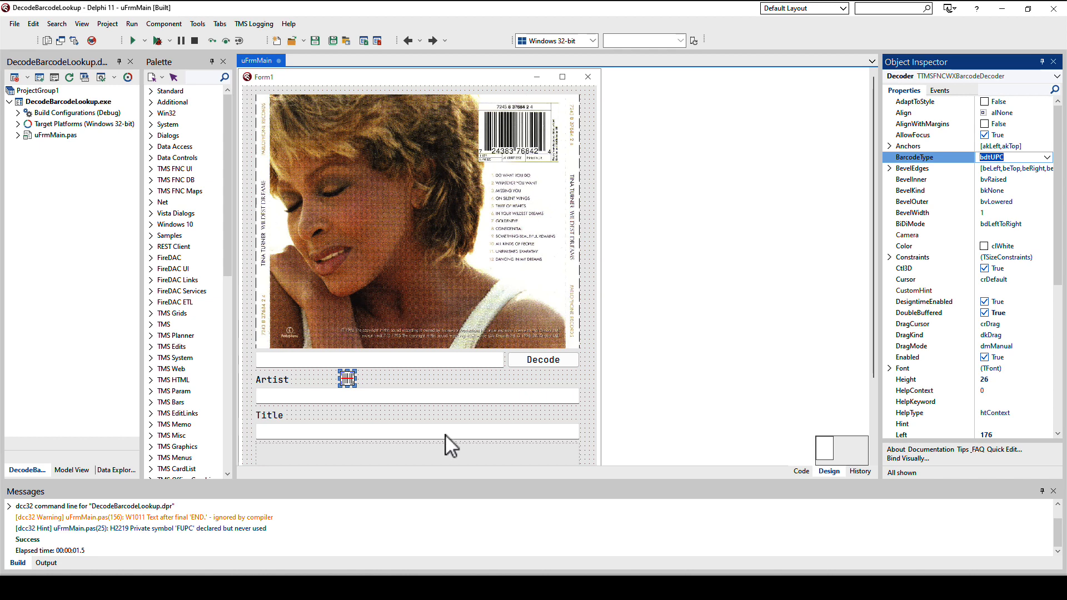
pyautogui.moveTo(448, 432)
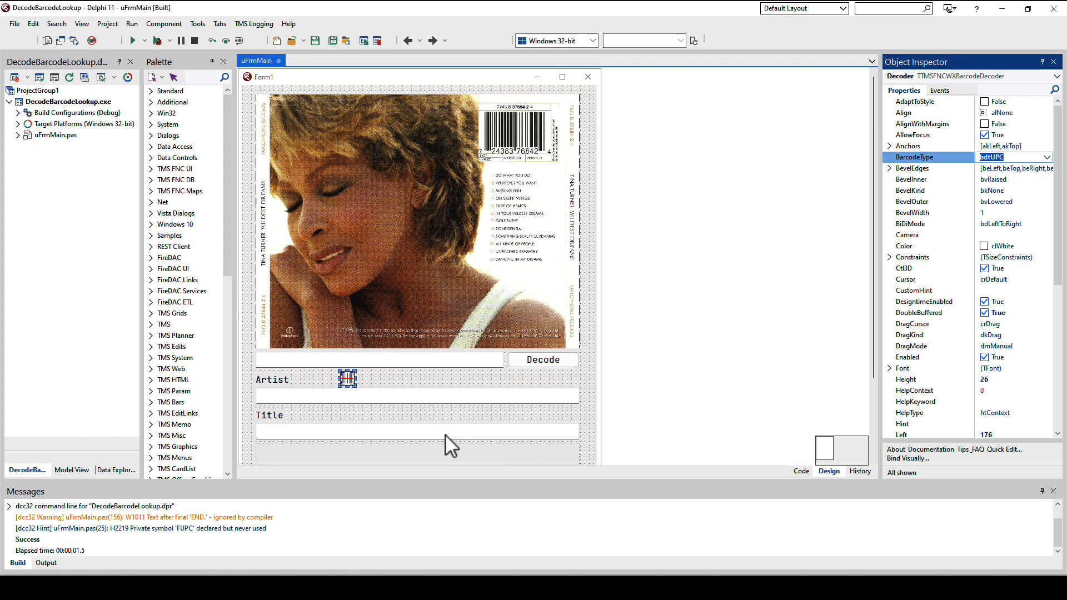
pyautogui.moveTo(915, 250)
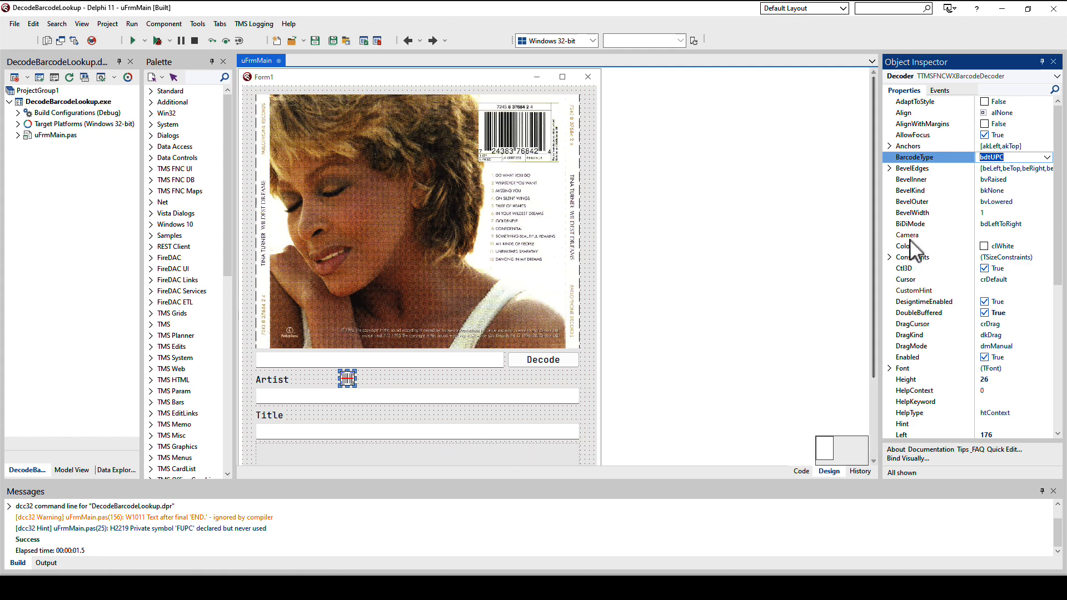
pyautogui.click(907, 234)
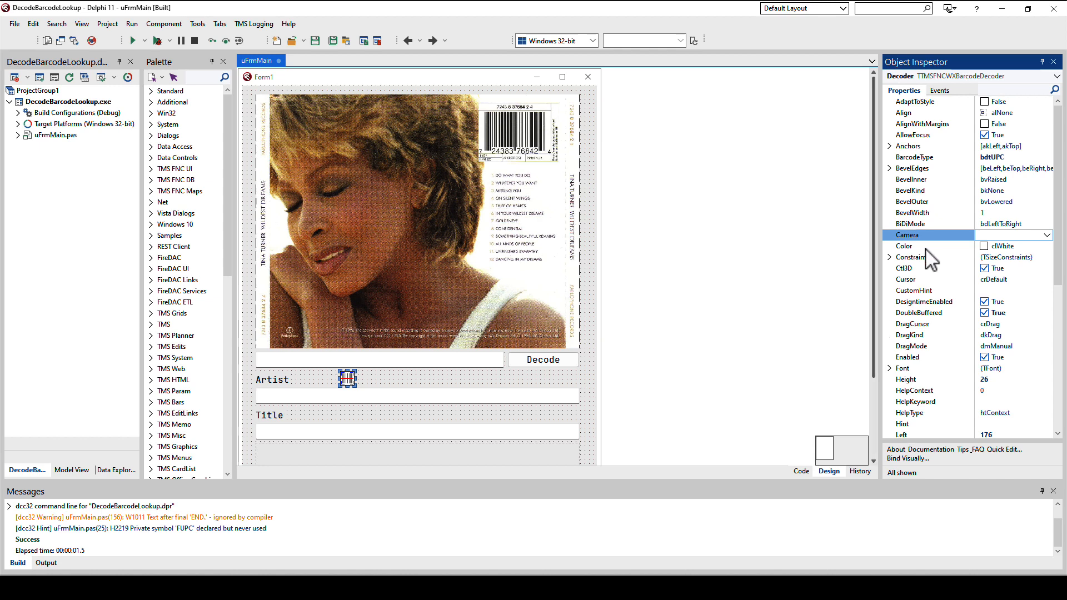
pyautogui.moveTo(347, 378)
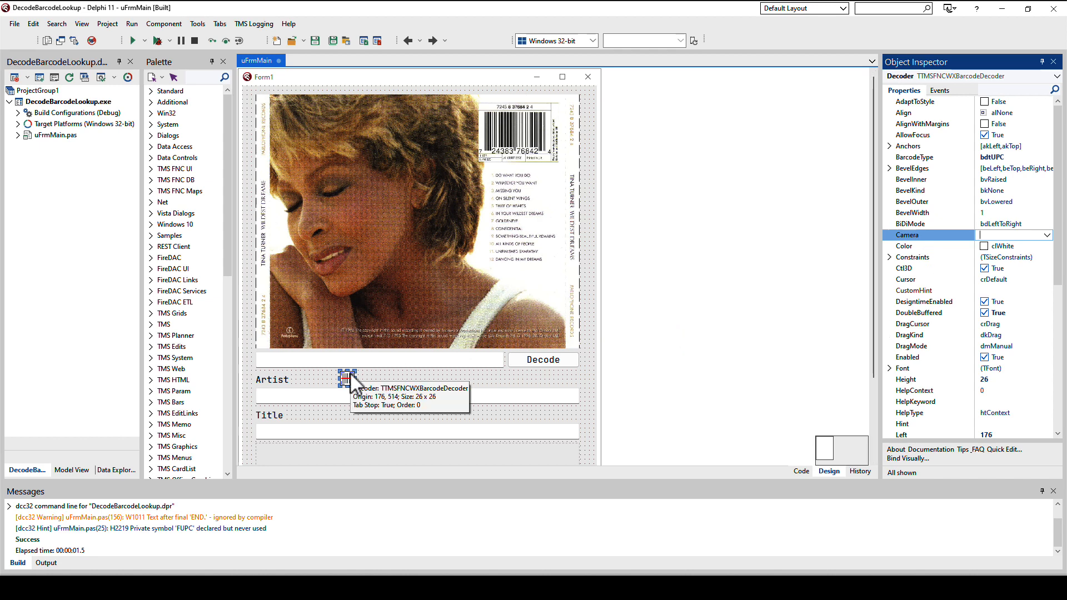
pyautogui.moveTo(432, 389)
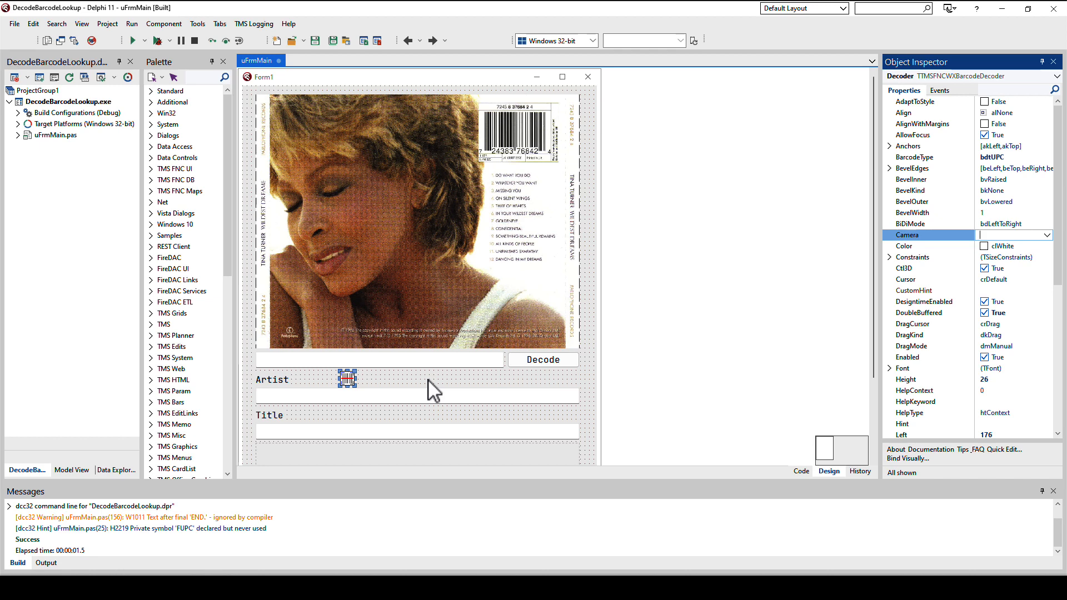
pyautogui.moveTo(987, 256)
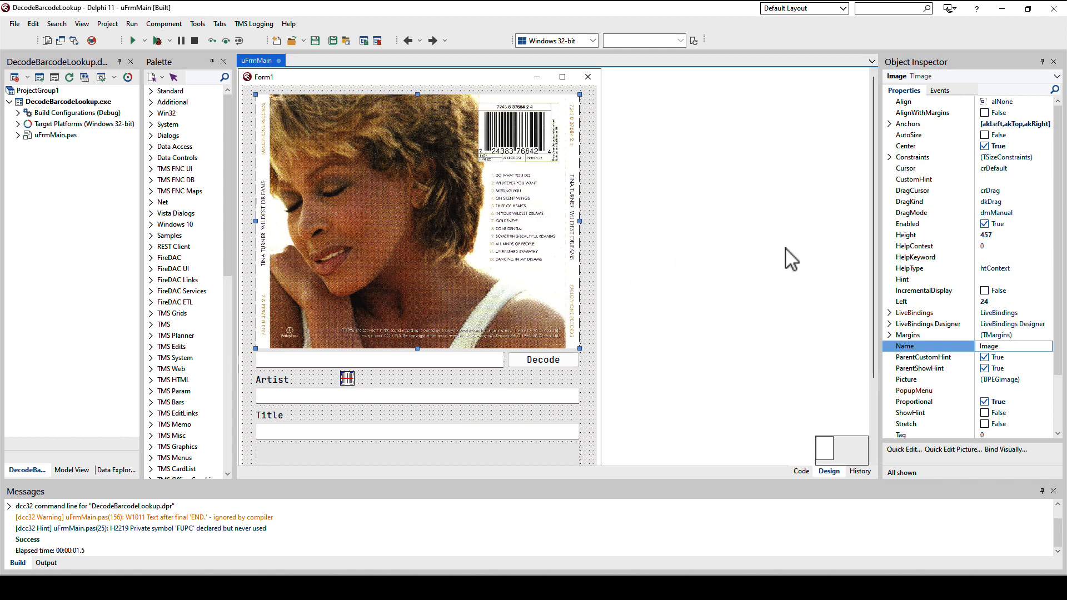
pyautogui.click(906, 379)
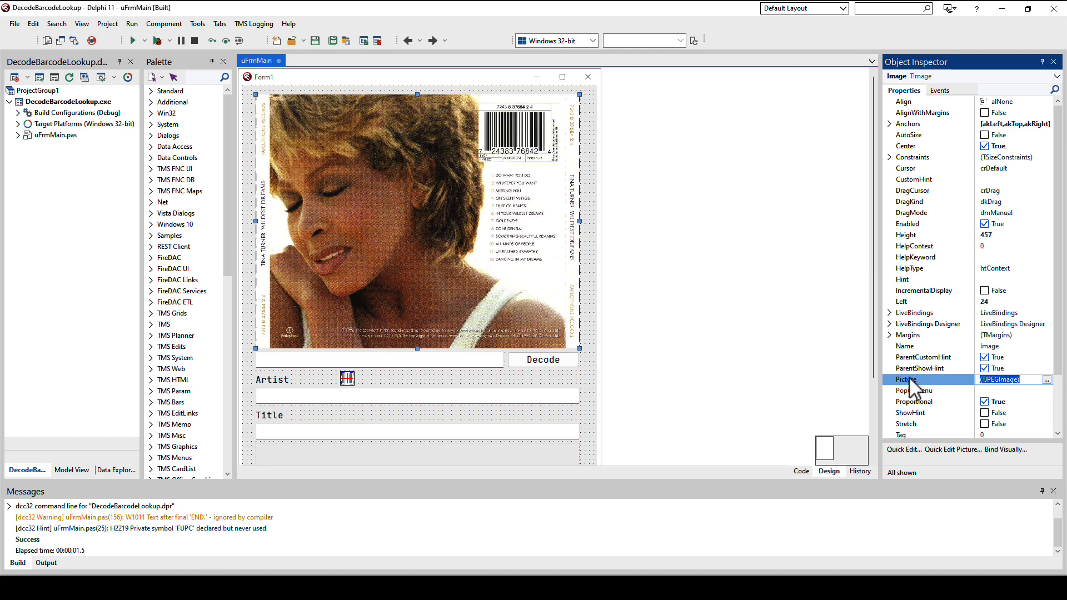
pyautogui.moveTo(519, 388)
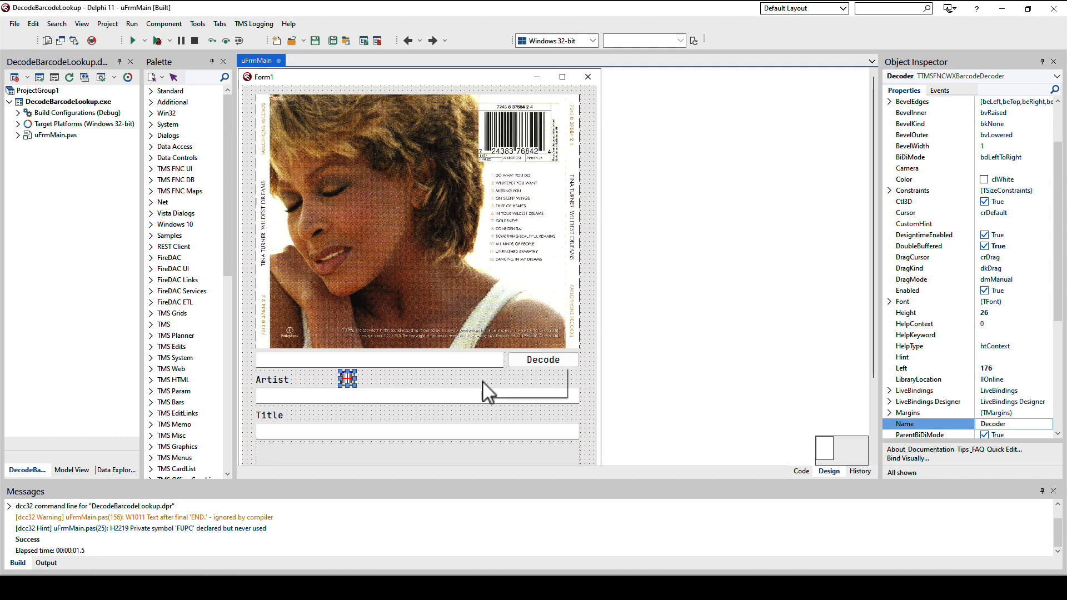
pyautogui.moveTo(436, 389)
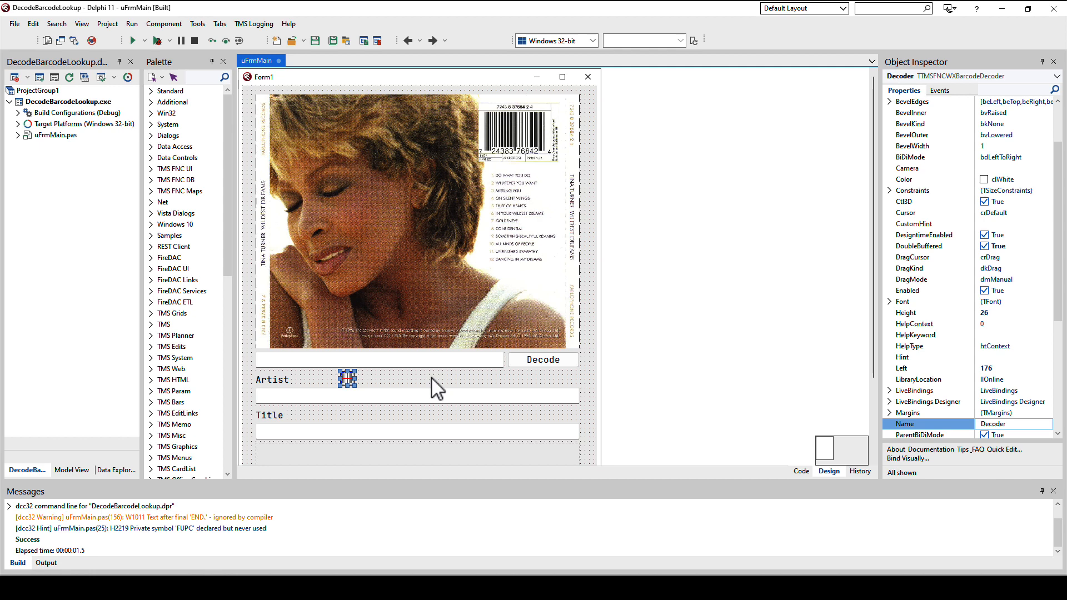
# Step: Show the unit's code at TForm1.DecodeUPC, which calls DecodeFromImage to set the UPC
pyautogui.click(800, 471)
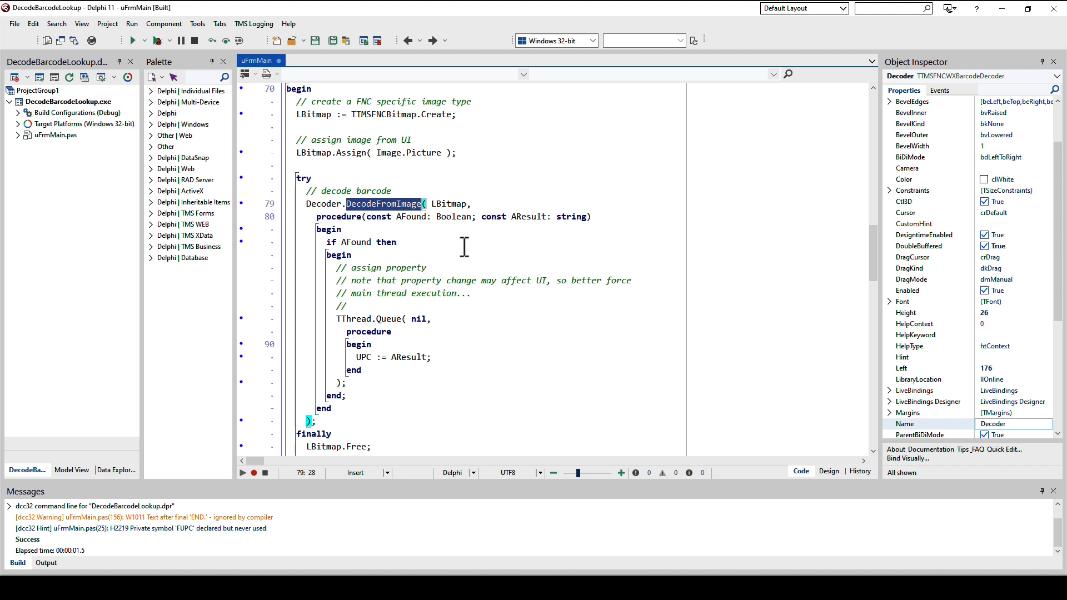
pyautogui.moveTo(390, 224)
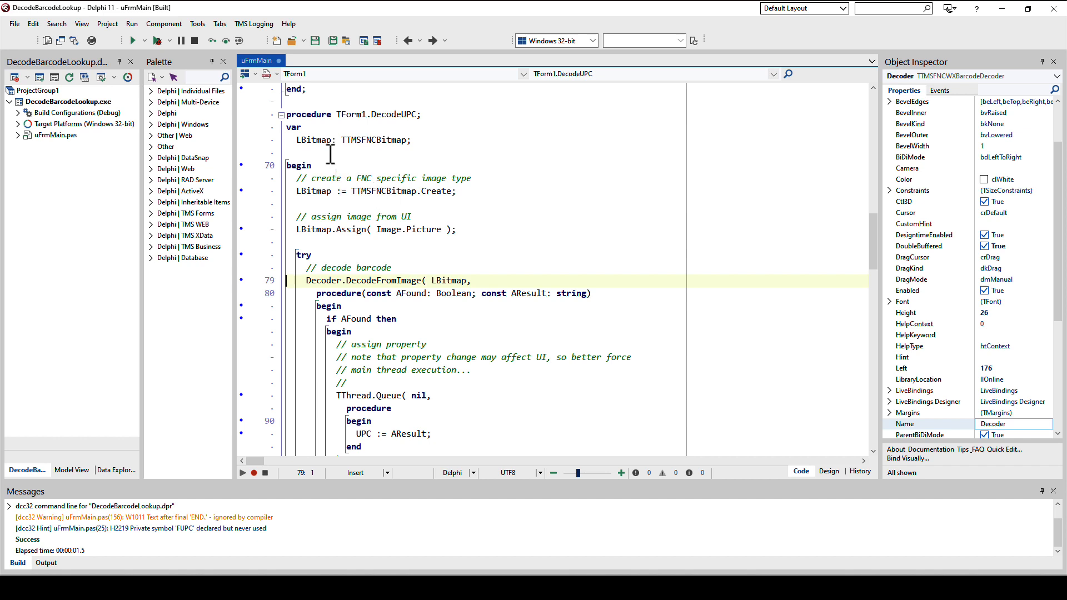
pyautogui.doubleClick(314, 140)
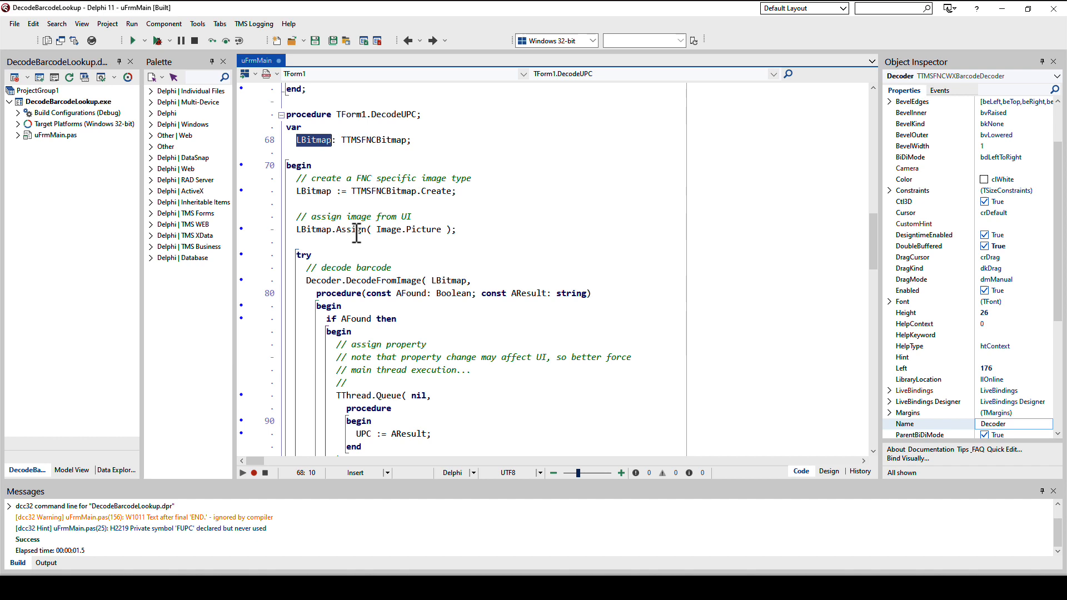
pyautogui.doubleClick(351, 228)
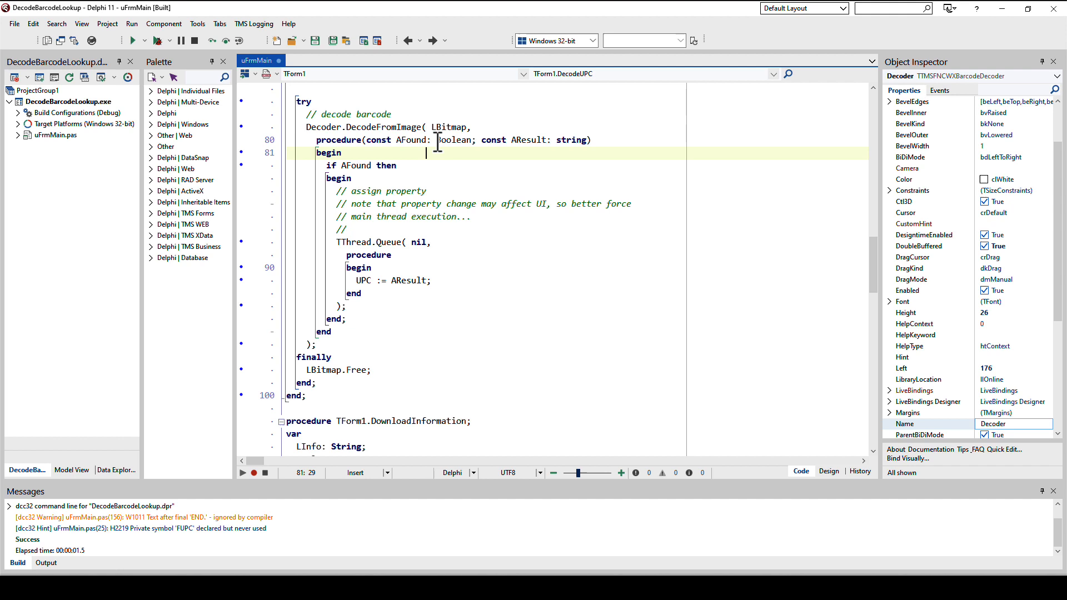
pyautogui.doubleClick(385, 126)
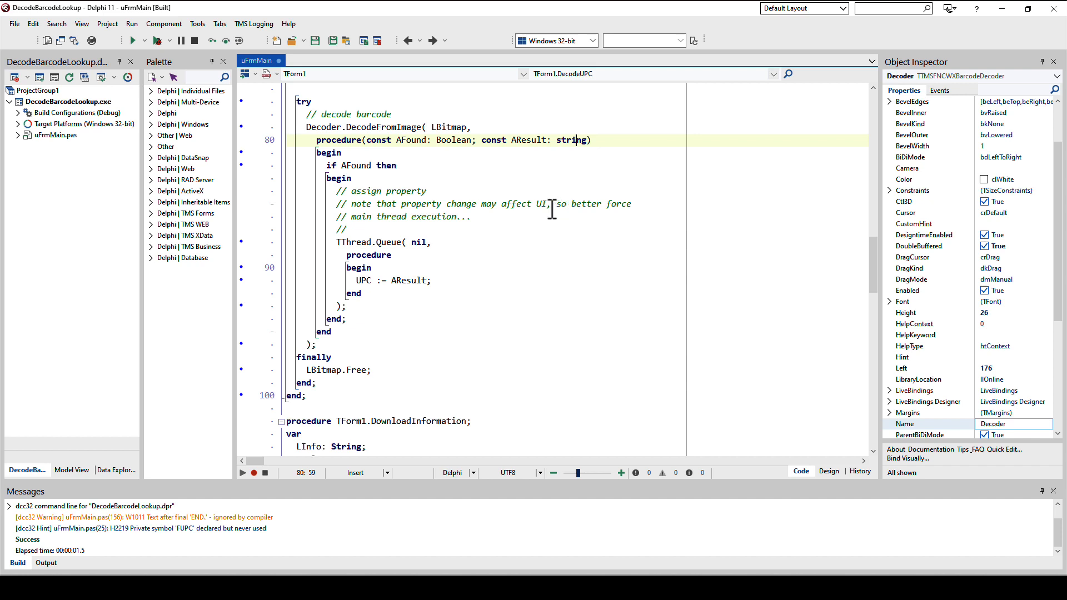
# Step: Review the AFound check in the callback and jump to the UPC property declaration in TForm1
pyautogui.doubleClick(355, 165)
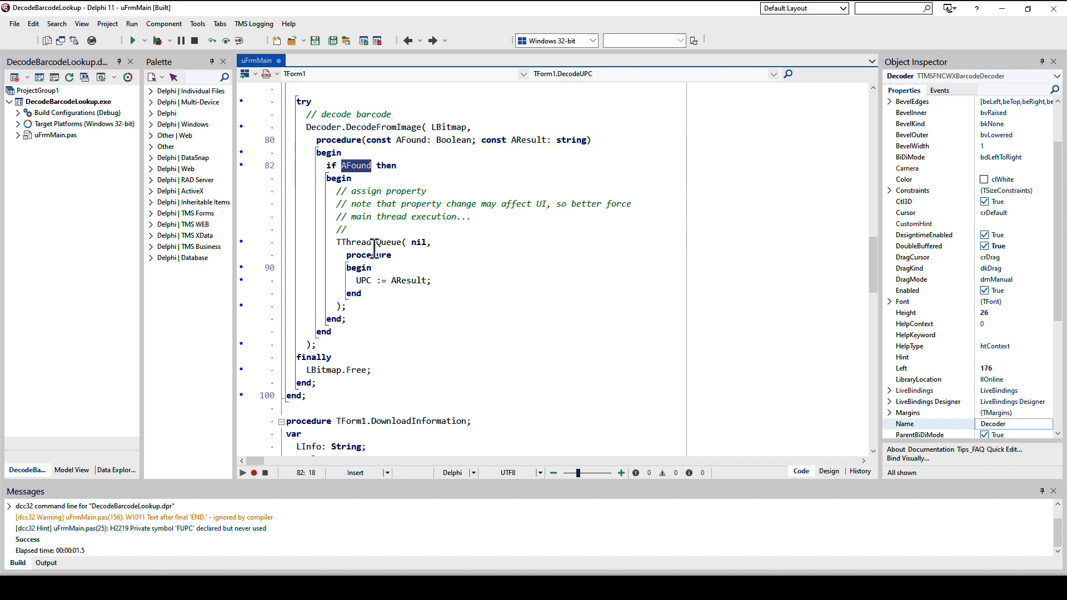
pyautogui.click(345, 333)
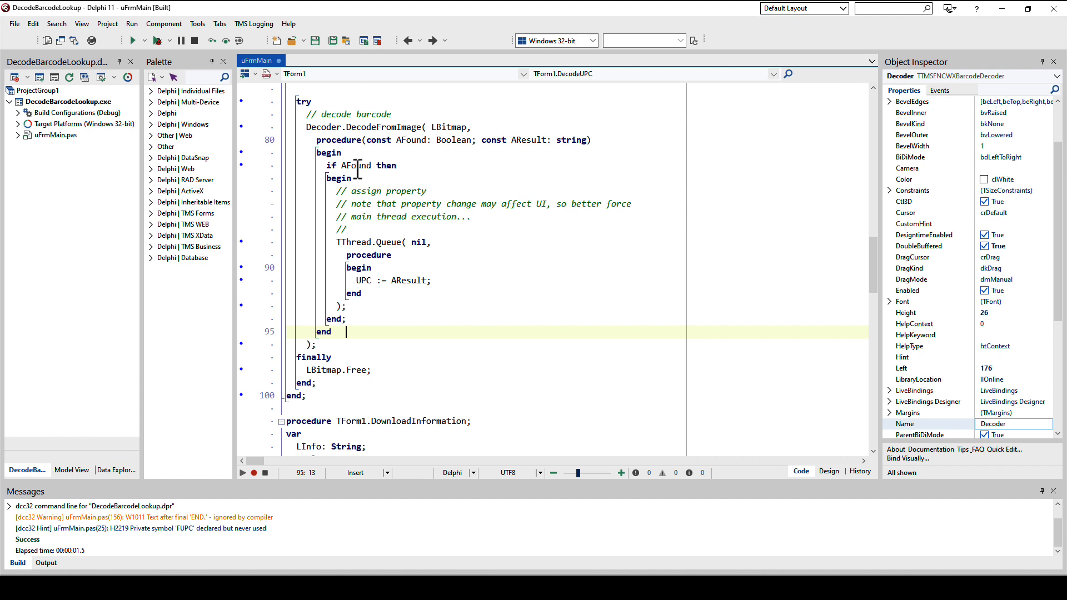
pyautogui.moveTo(403, 217)
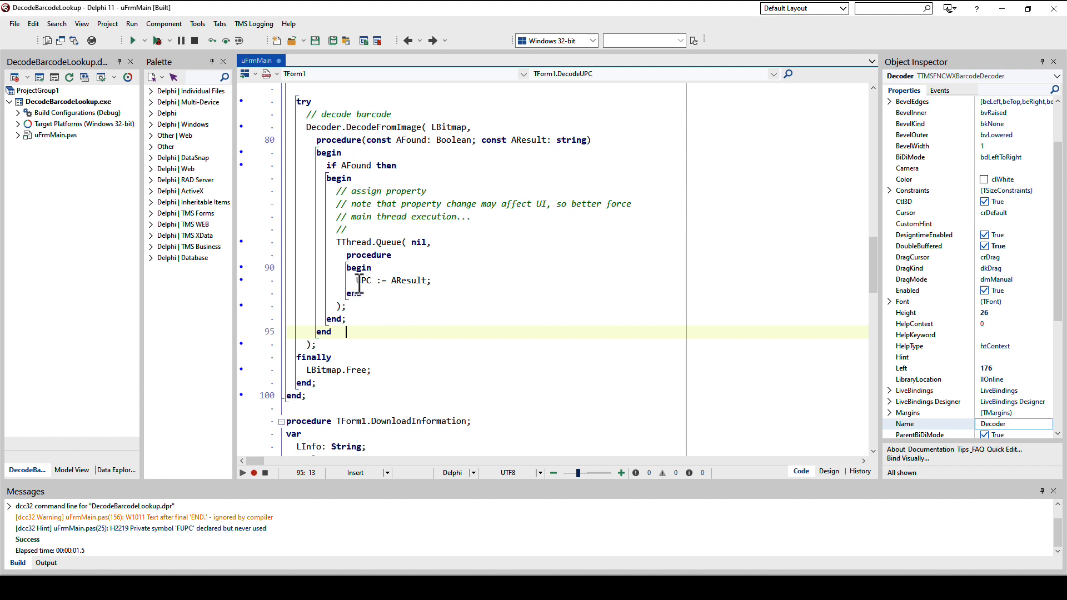
pyautogui.doubleClick(362, 280)
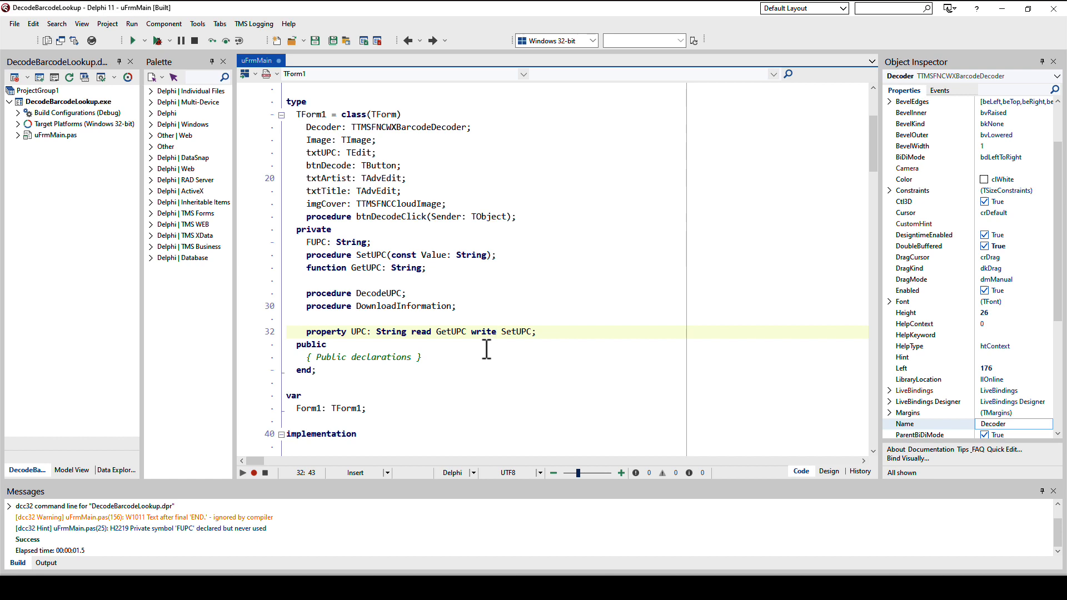
pyautogui.scroll(-3)
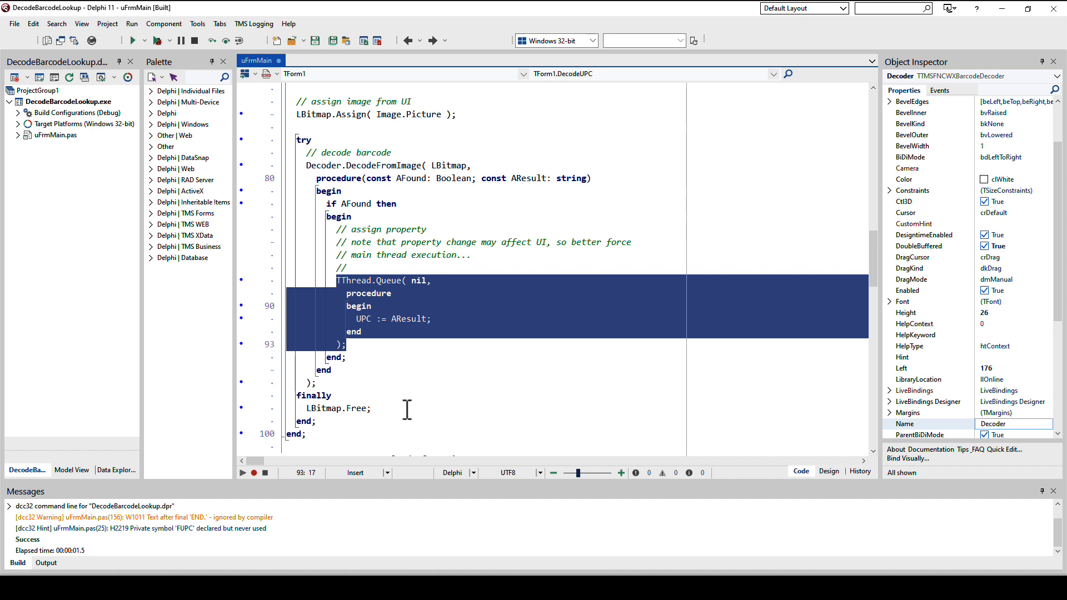
pyautogui.click(366, 345)
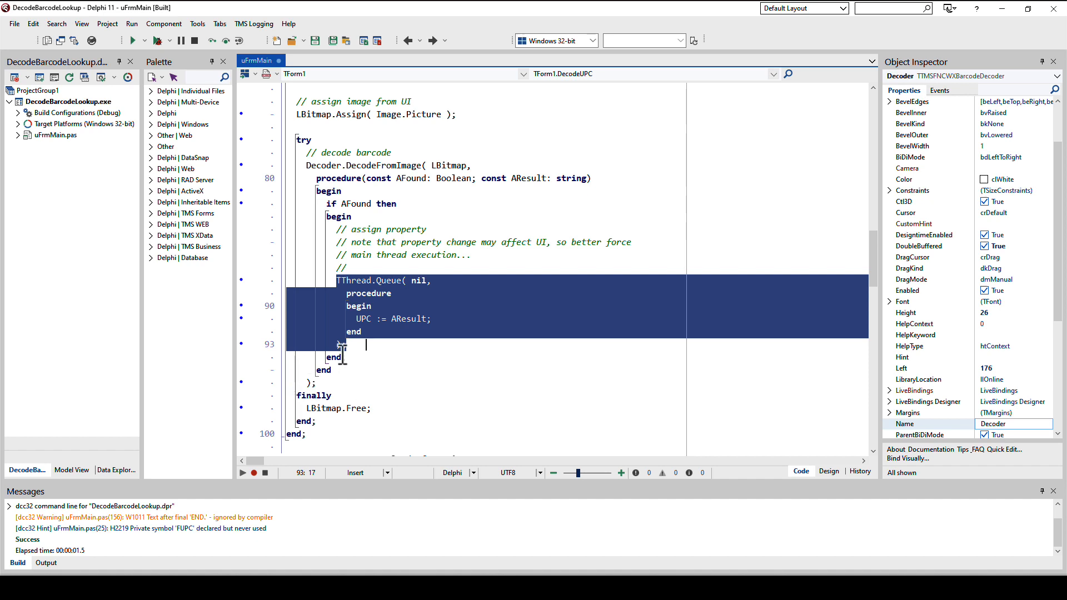
pyautogui.doubleClick(363, 319)
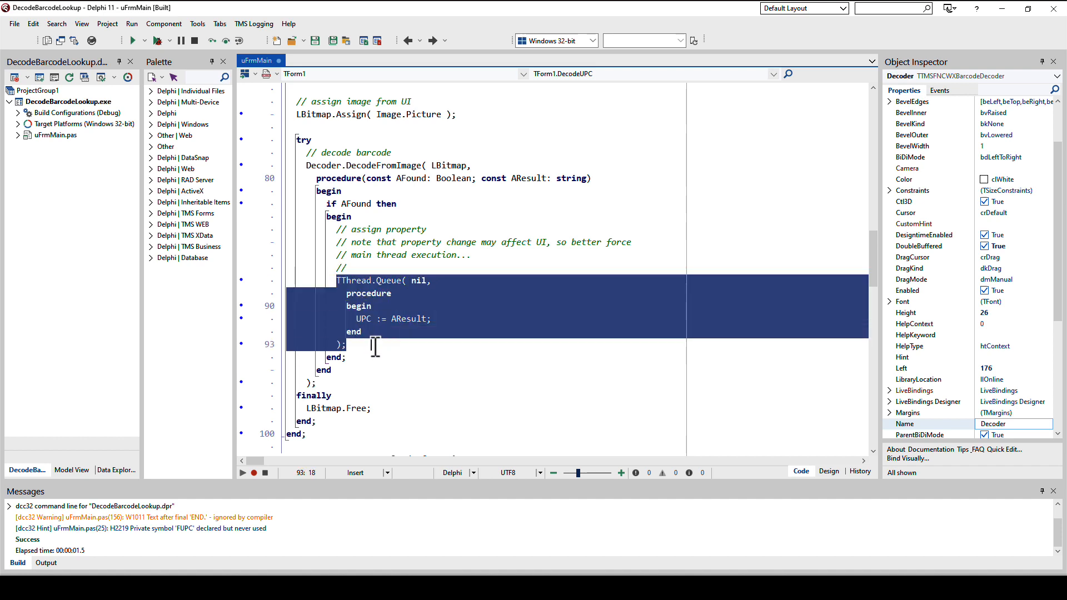
pyautogui.doubleClick(419, 280)
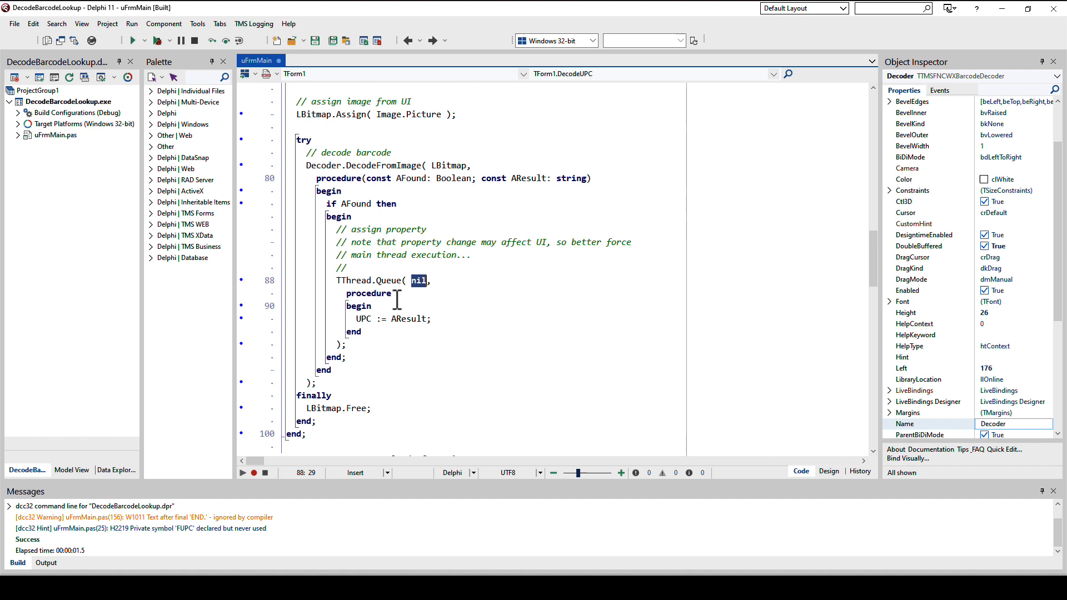
pyautogui.moveTo(398, 293); pyautogui.dragTo(372, 319)
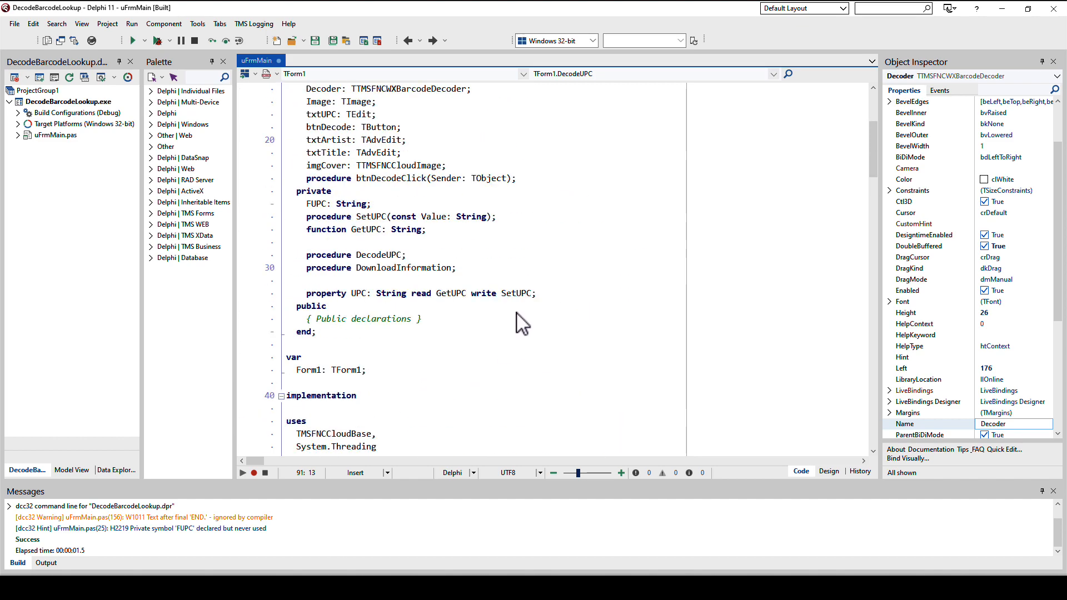
# Step: Check the txtUPC edit on the form, then return to the code at the DownloadInformation routine
pyautogui.click(490, 292)
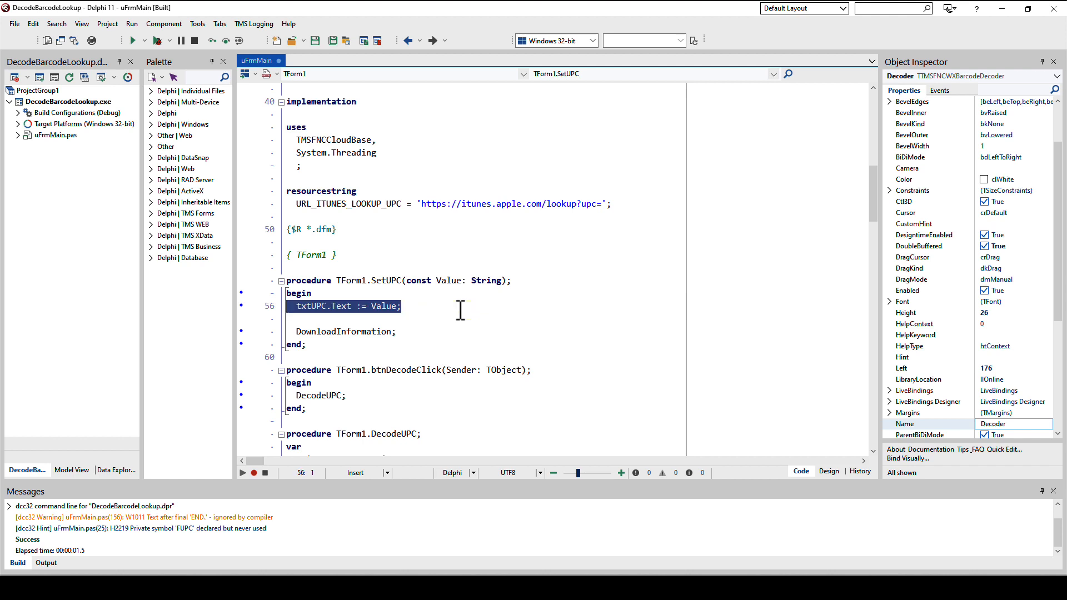
pyautogui.click(829, 471)
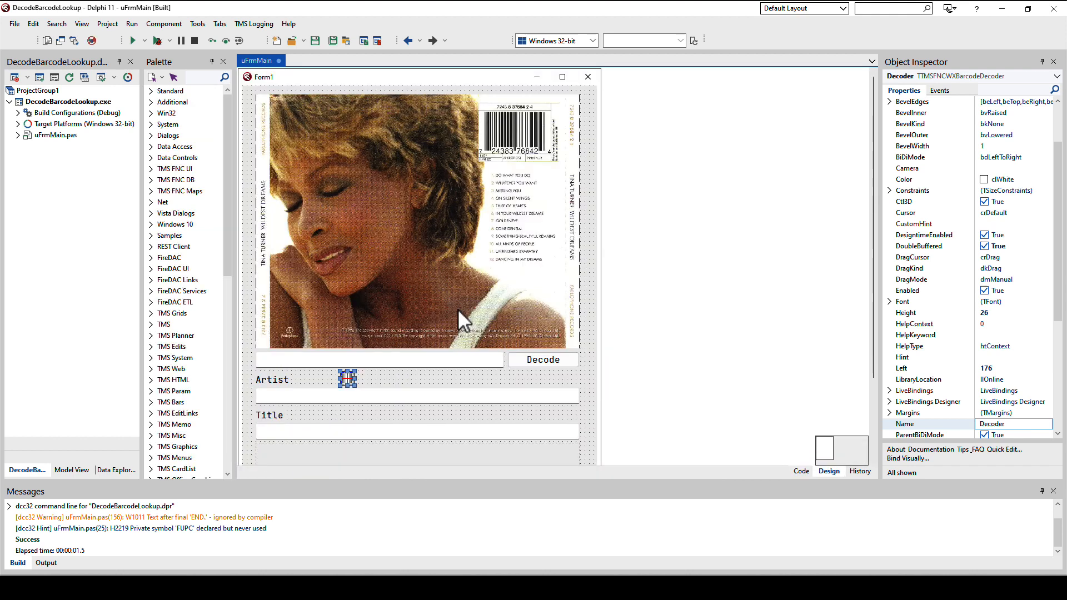
pyautogui.click(379, 359)
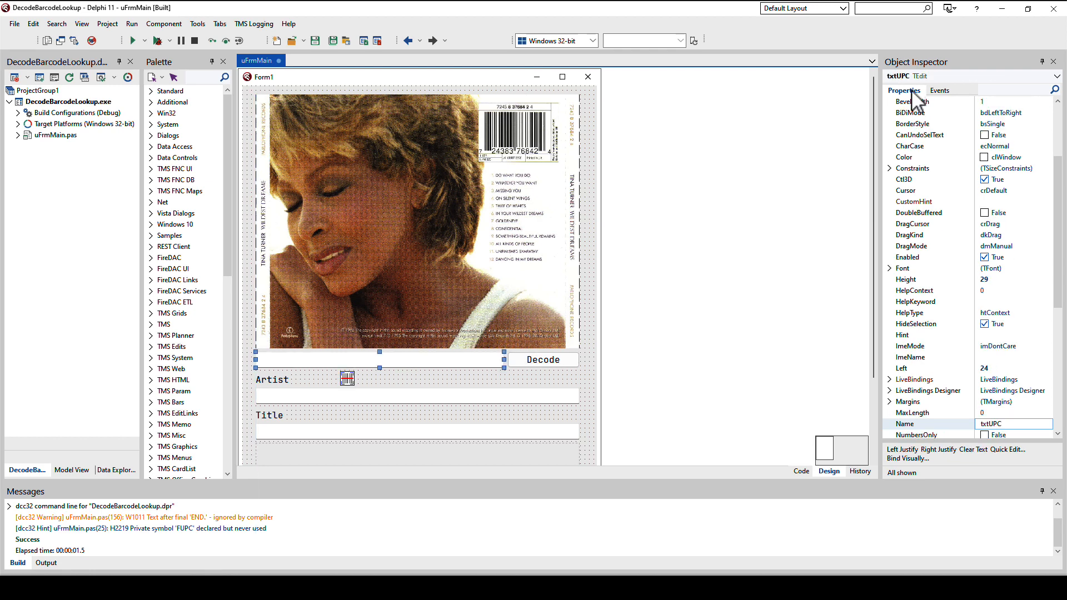
pyautogui.click(801, 471)
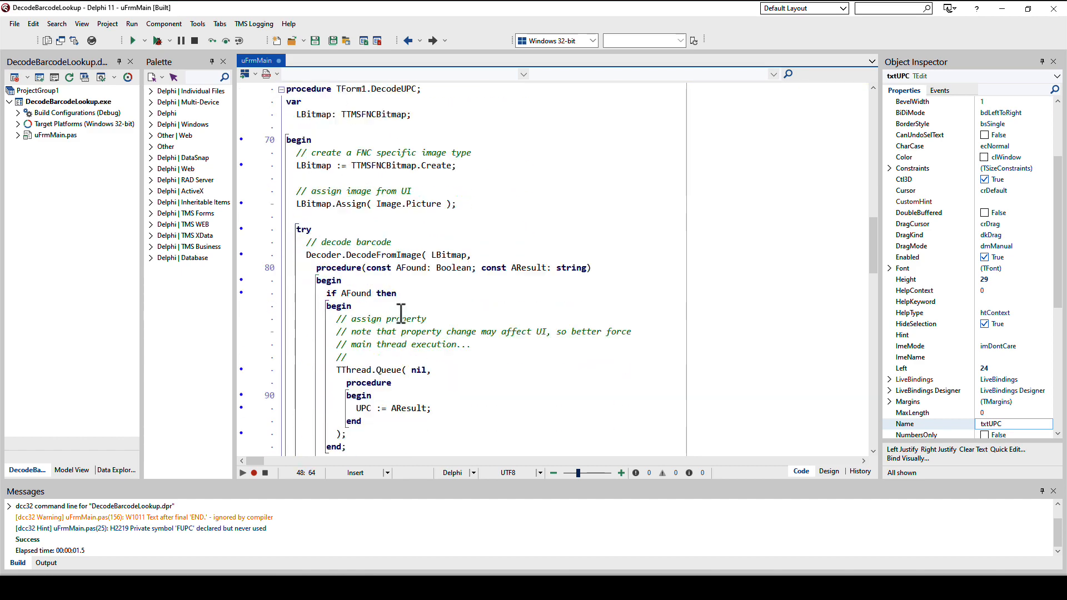
pyautogui.scroll(-3)
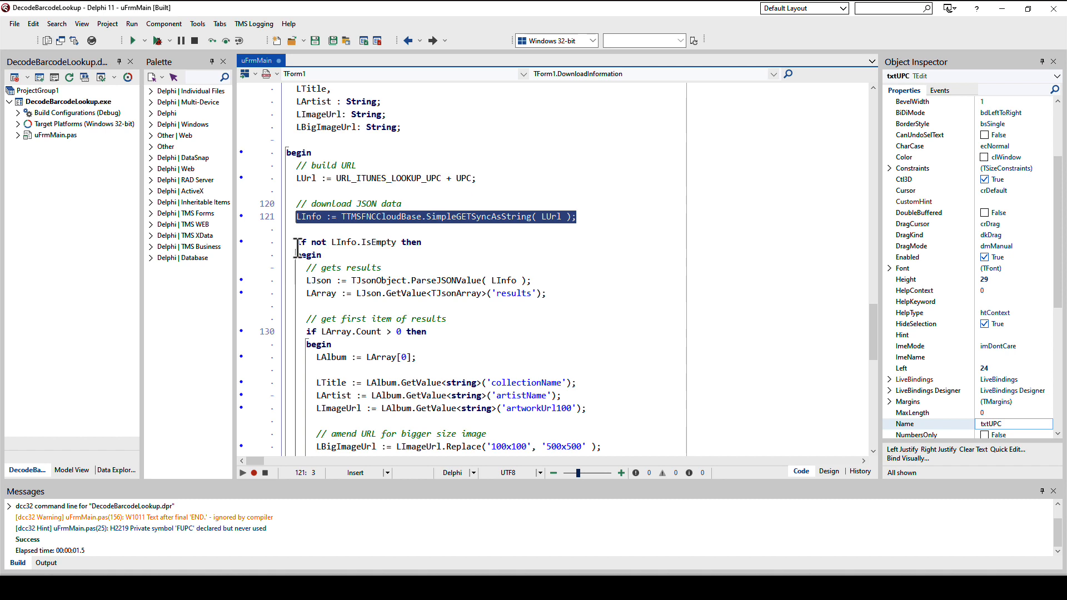
# Step: Select the SimpleGETSyncAsString line and move to the empty-JSON check before parsing
pyautogui.click(323, 217)
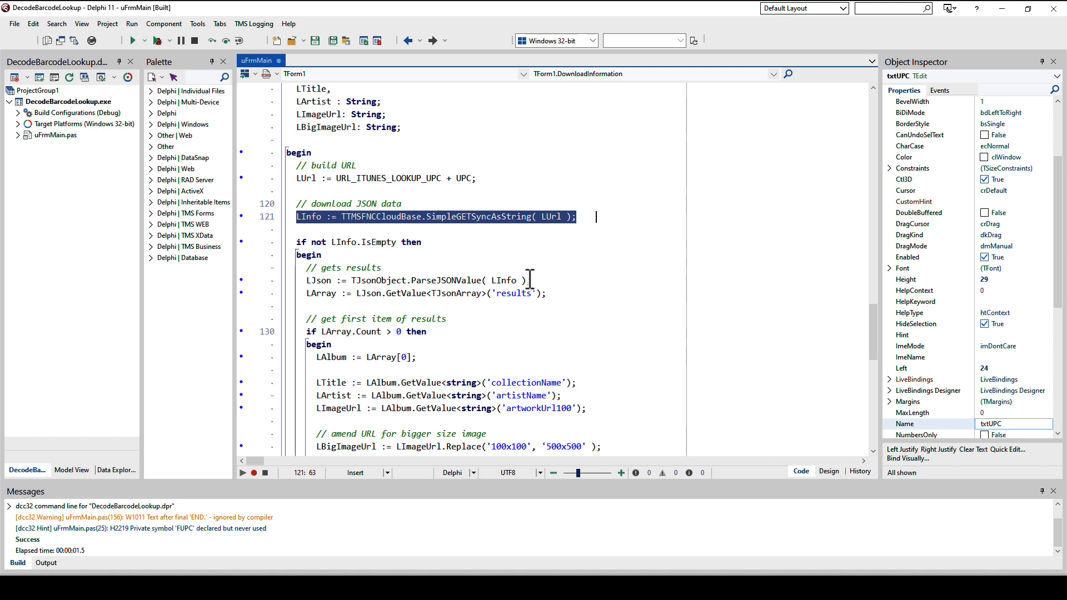
pyautogui.moveTo(511, 241)
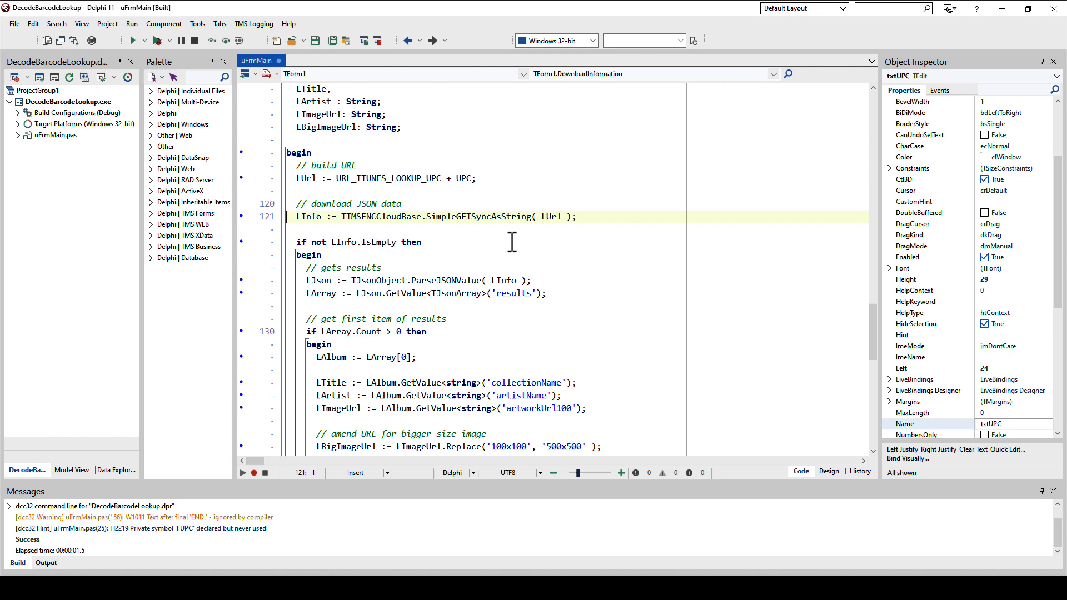
pyautogui.scroll(-3)
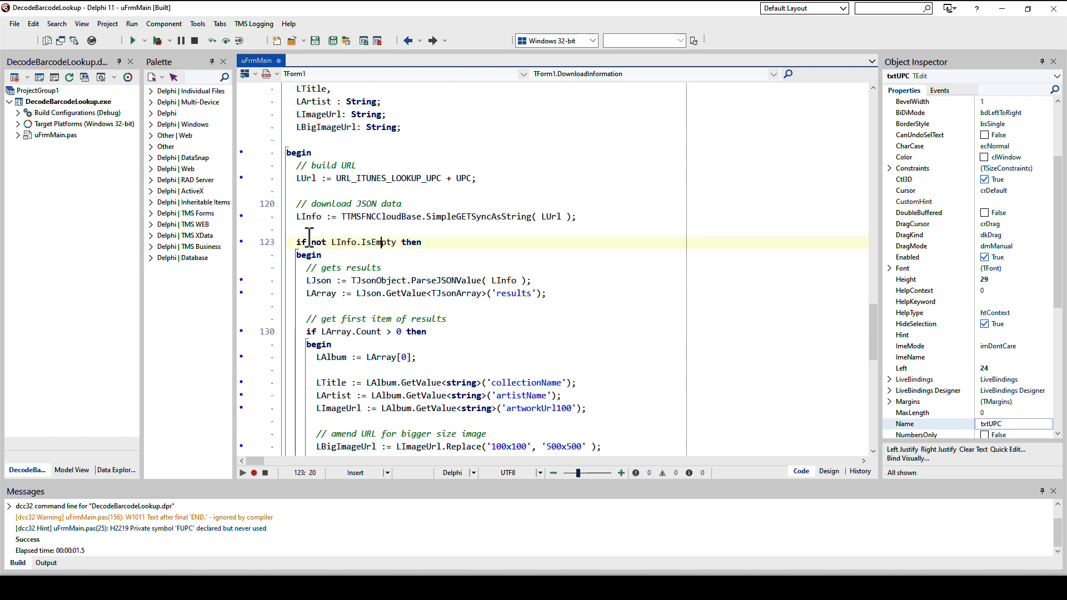
pyautogui.scroll(-3)
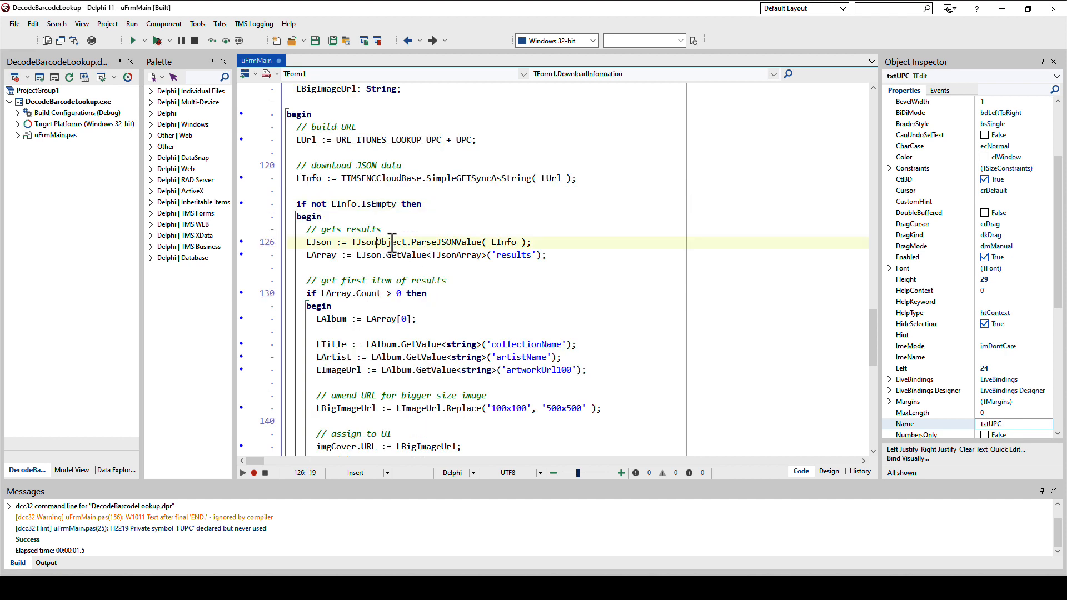
pyautogui.doubleClick(378, 243)
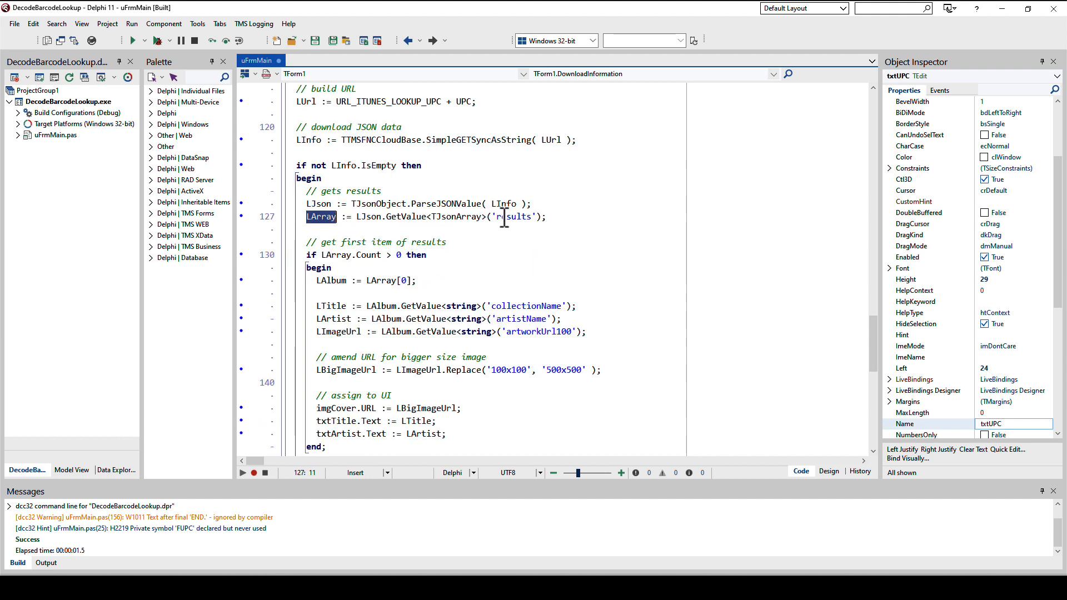
pyautogui.doubleClick(515, 216)
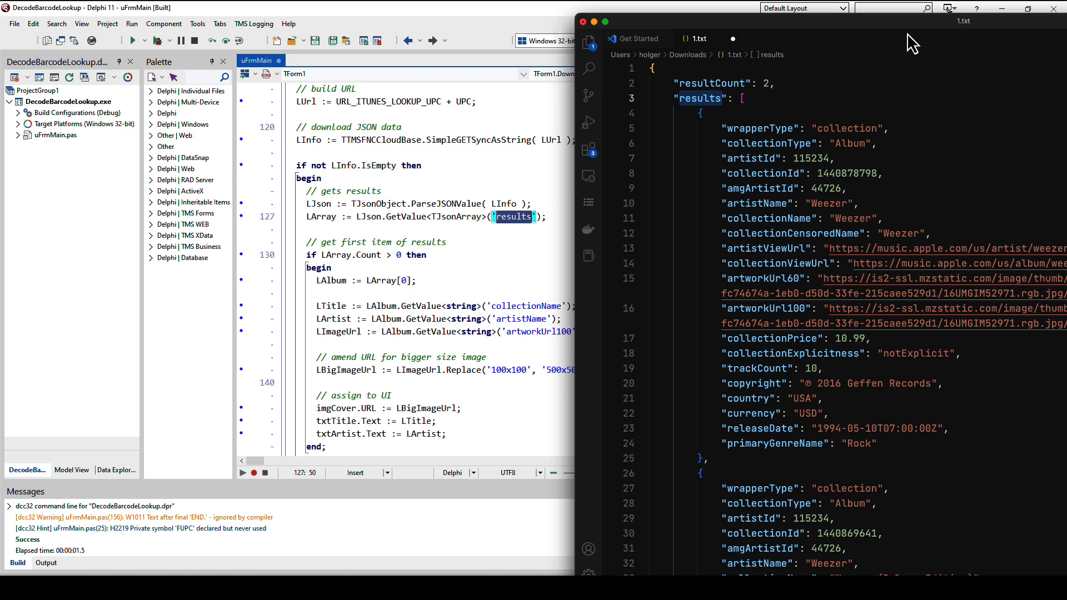
pyautogui.moveTo(463, 223)
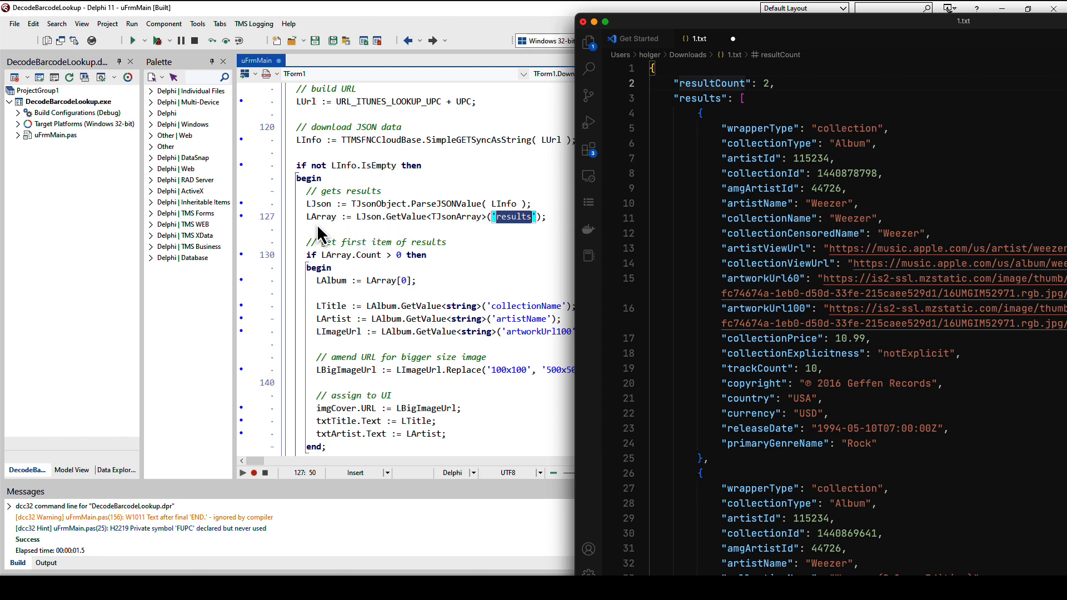
pyautogui.moveTo(337, 235)
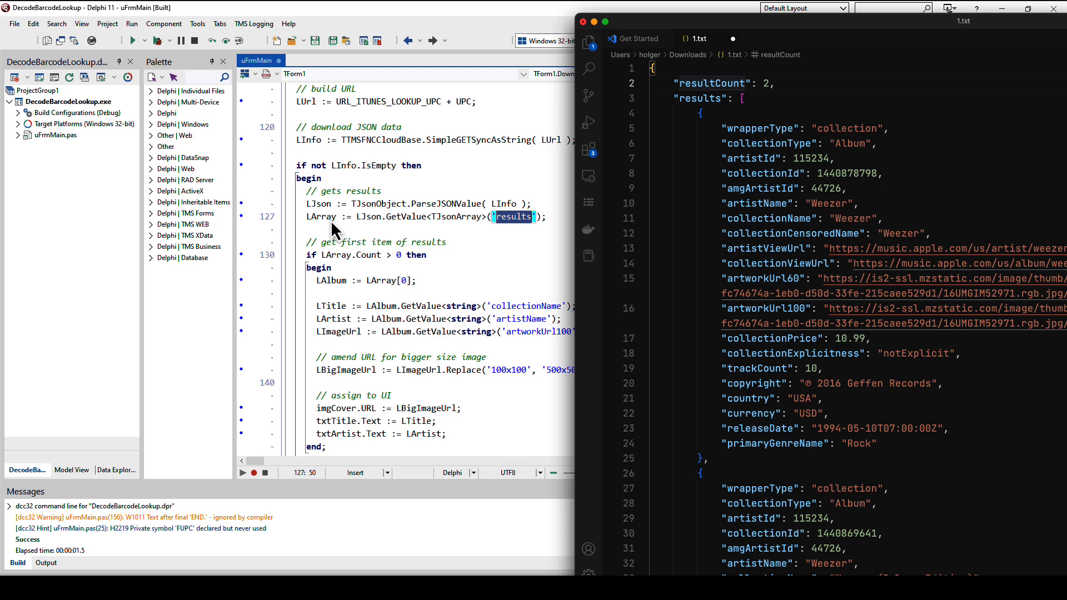
pyautogui.moveTo(411, 232)
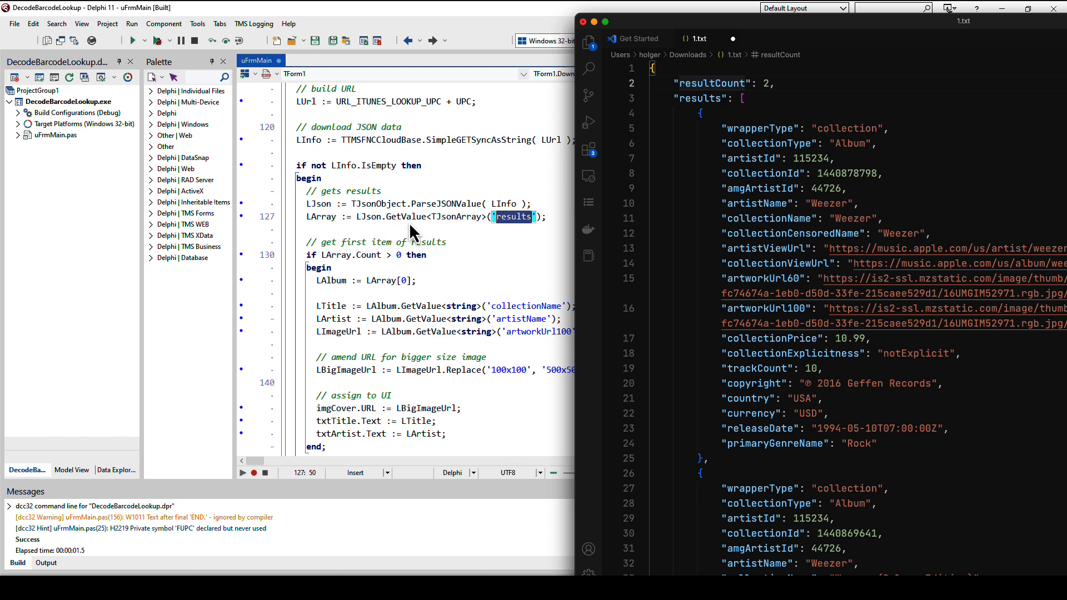
pyautogui.moveTo(487, 235)
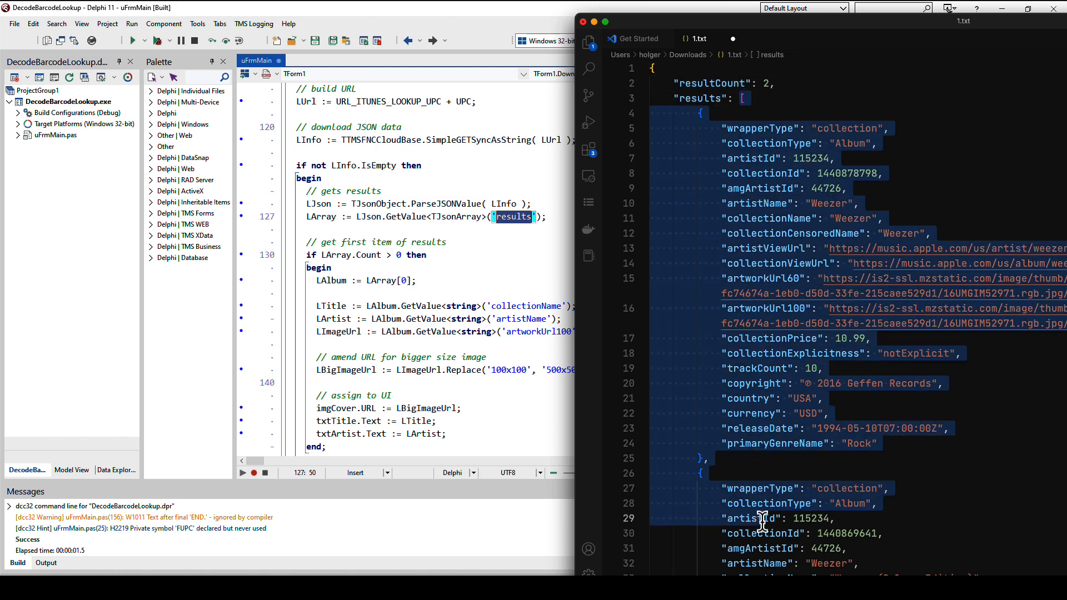
# Step: Mark the first results object in 1.txt and pick out its collectionName and artistName fields
pyautogui.scroll(-3)
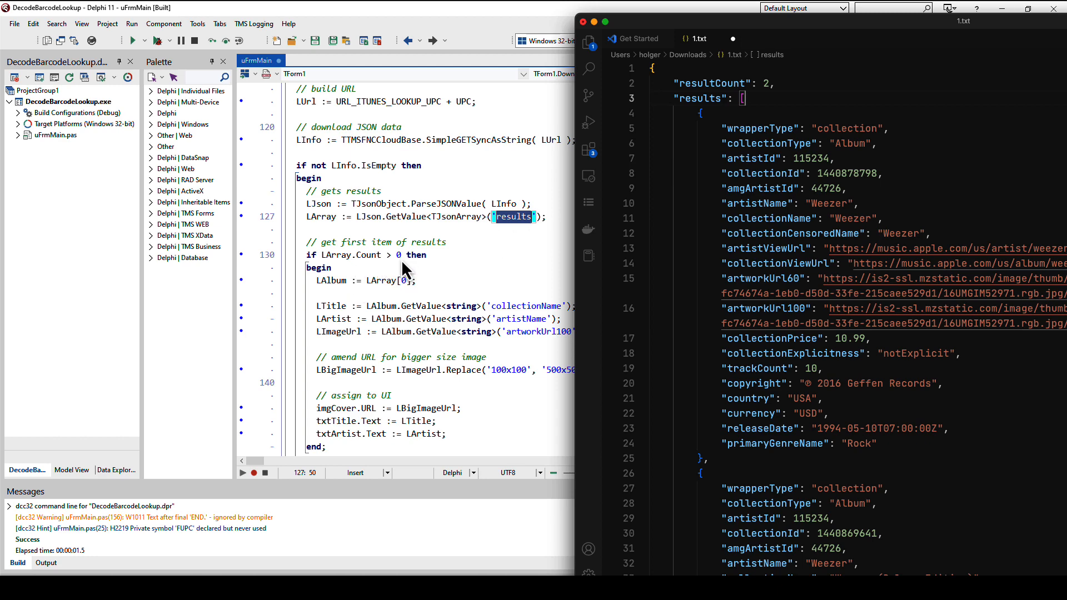
pyautogui.moveTo(702, 119)
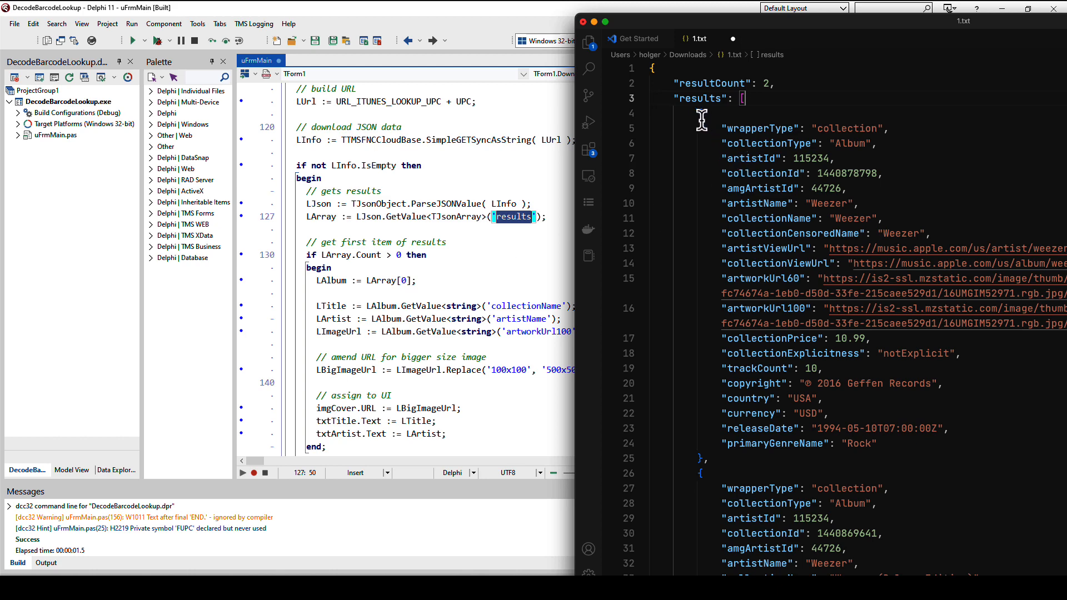
pyautogui.moveTo(702, 116); pyautogui.dragTo(701, 465)
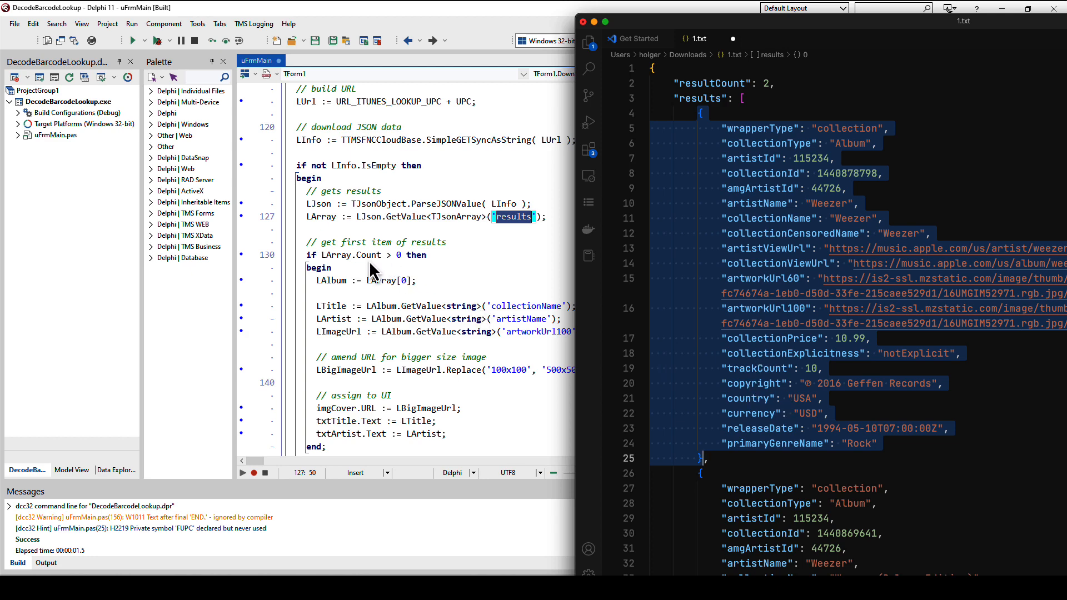
pyautogui.moveTo(413, 296)
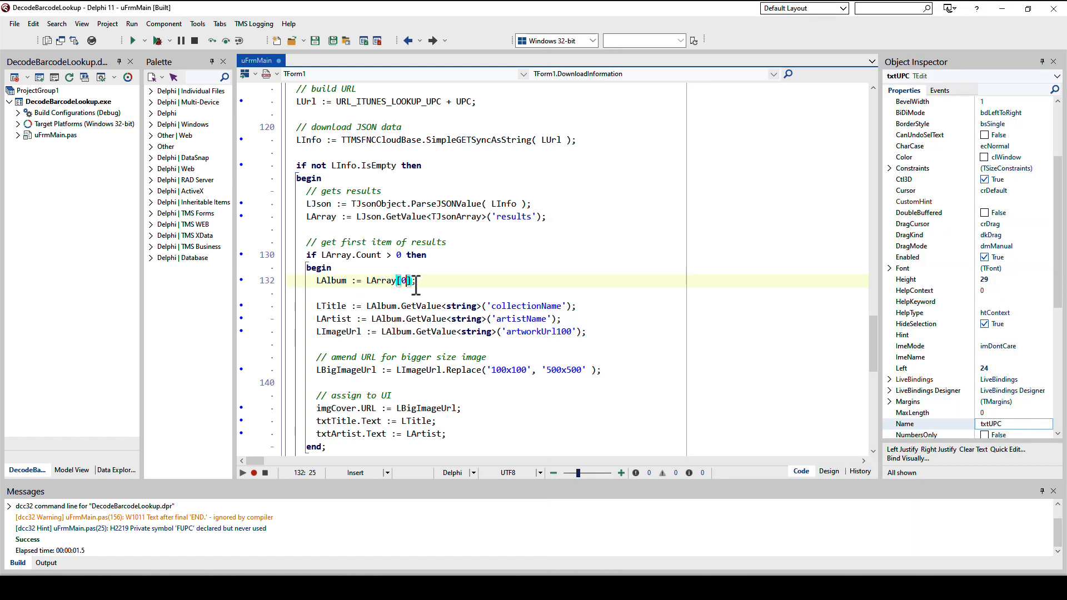
pyautogui.scroll(-3)
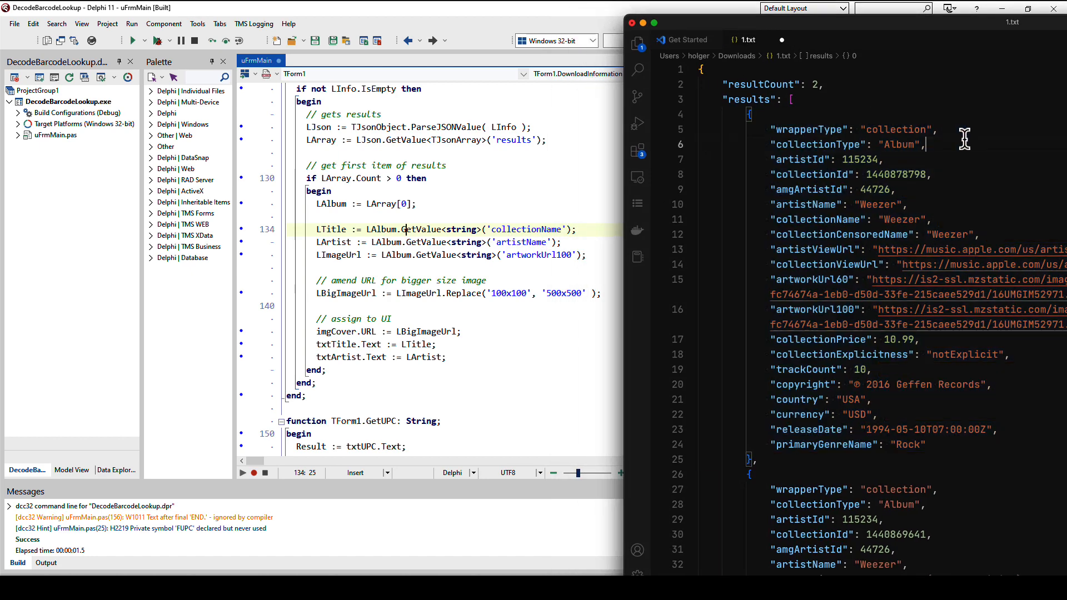
pyautogui.moveTo(808, 220)
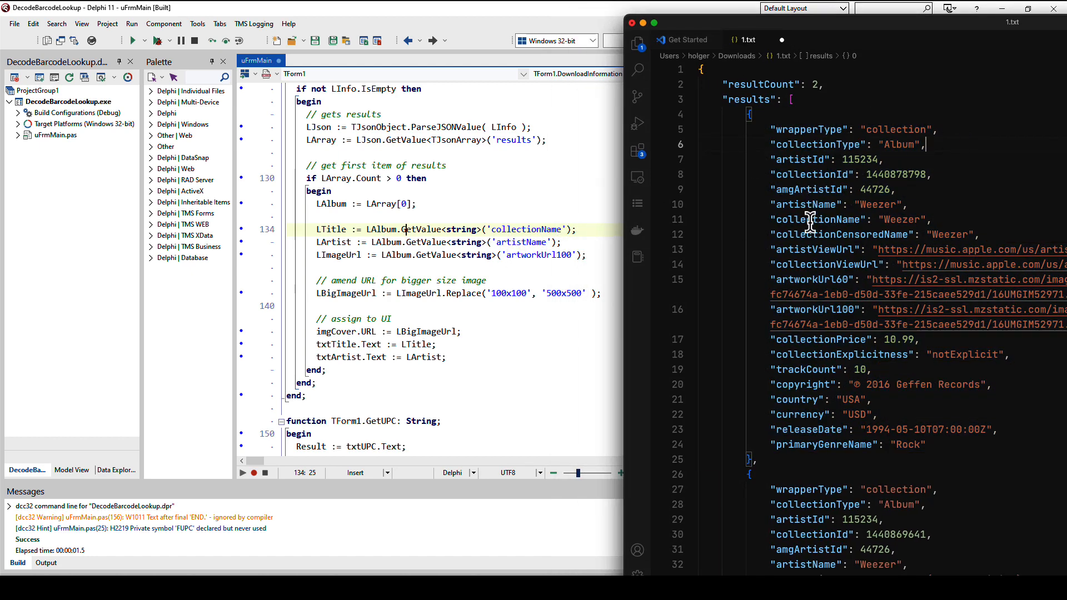
pyautogui.doubleClick(817, 219)
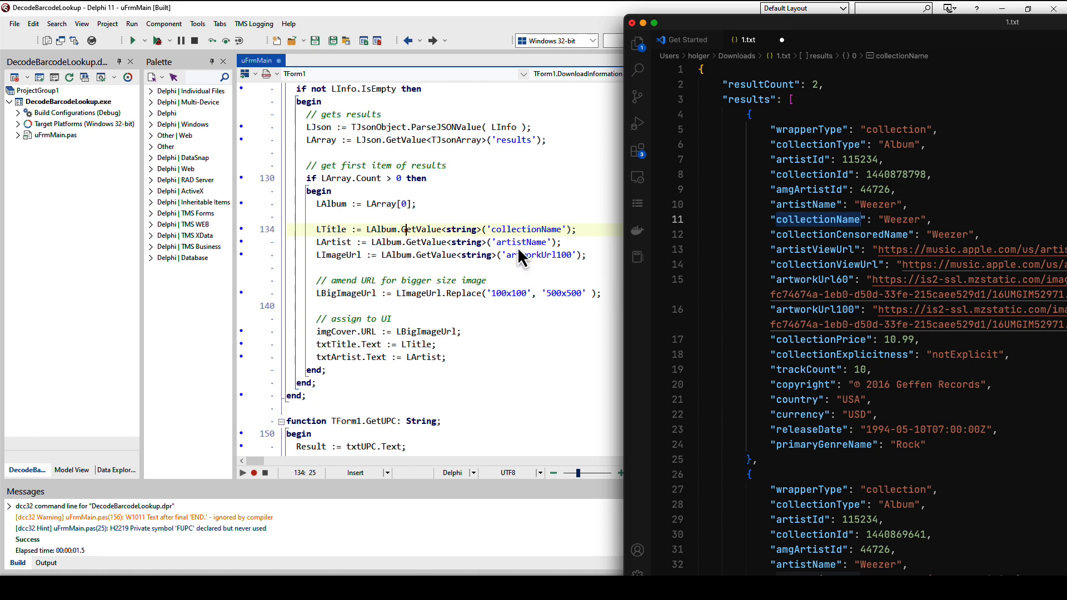
pyautogui.moveTo(808, 169)
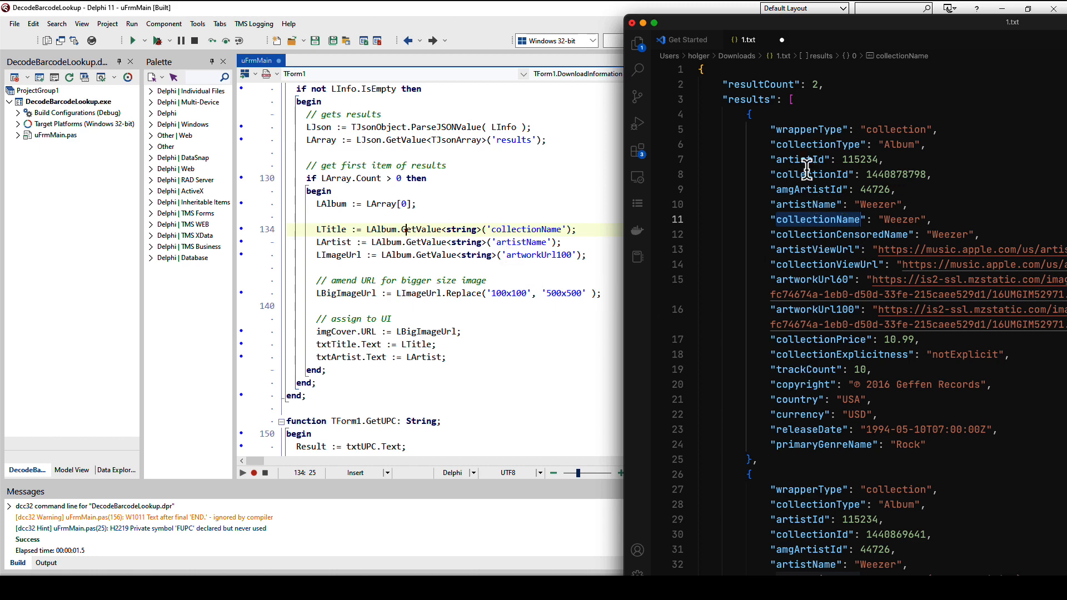
pyautogui.moveTo(798, 293)
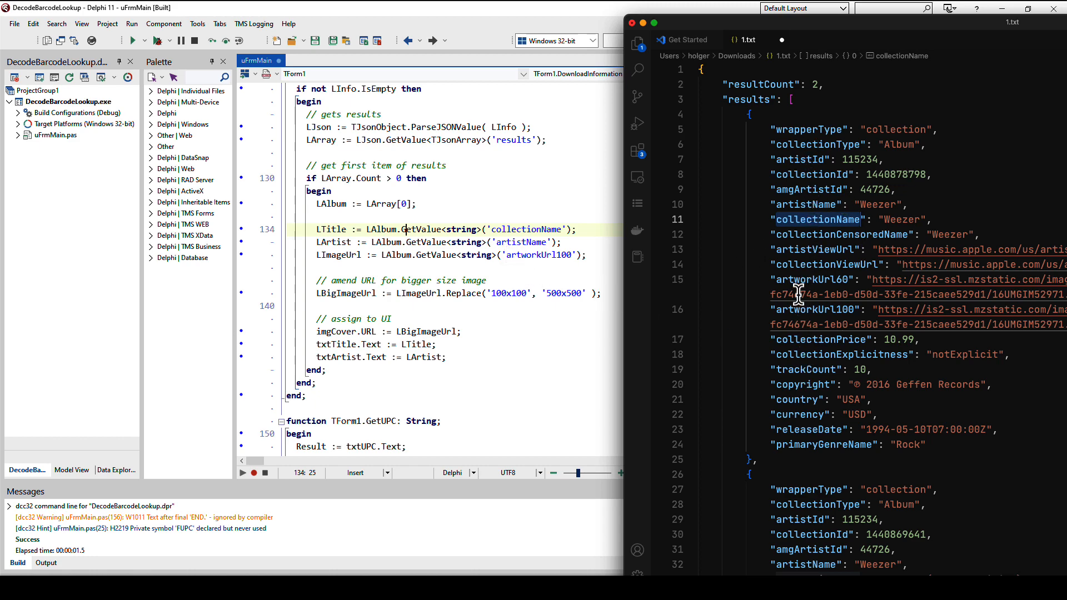
pyautogui.click(807, 205)
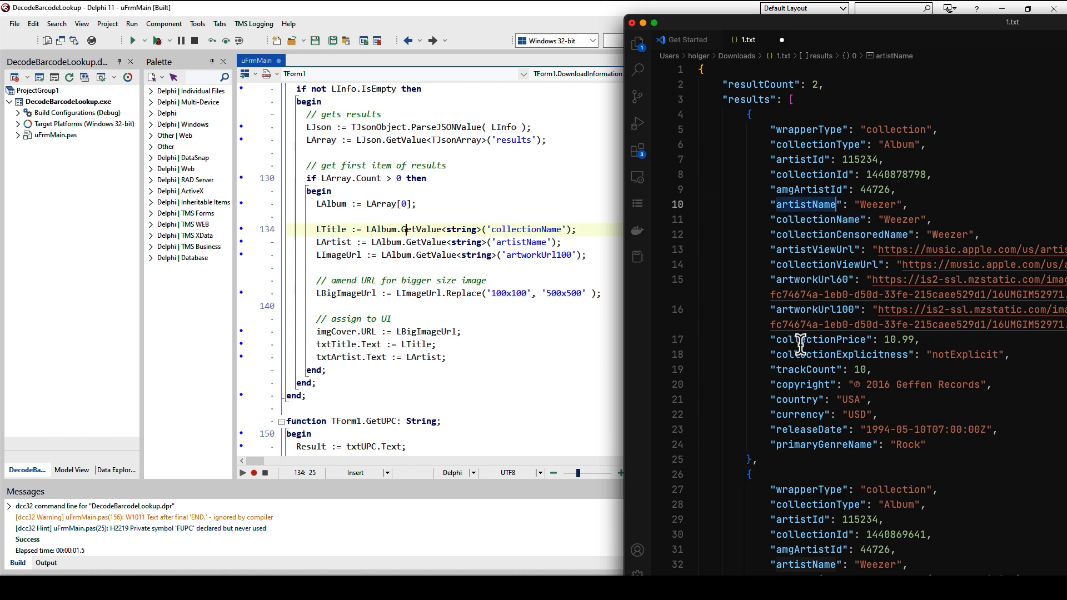
pyautogui.moveTo(801, 256)
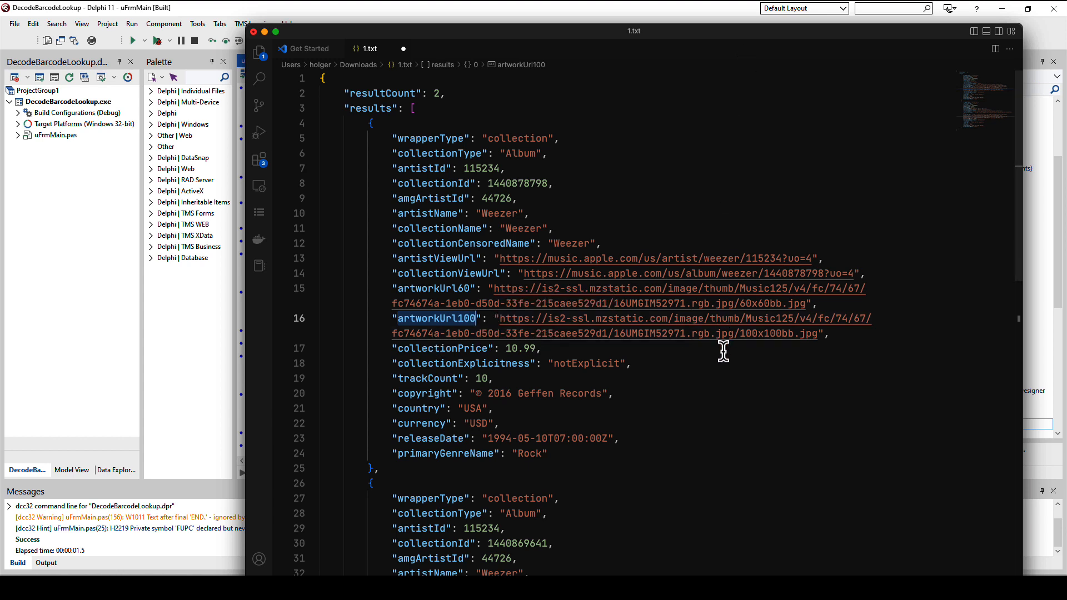
pyautogui.moveTo(484, 235)
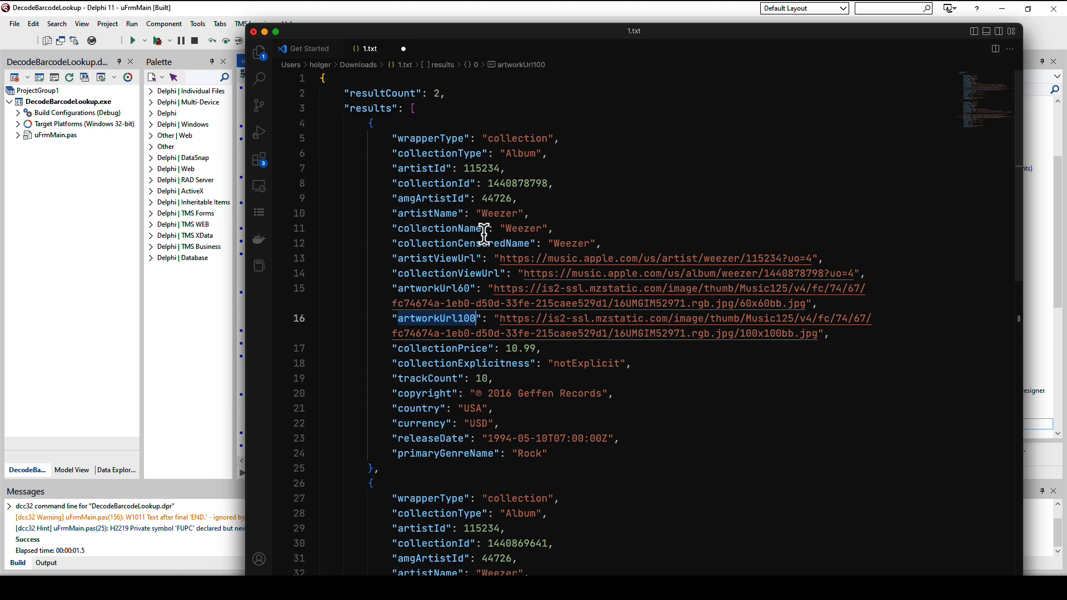
pyautogui.moveTo(695, 352)
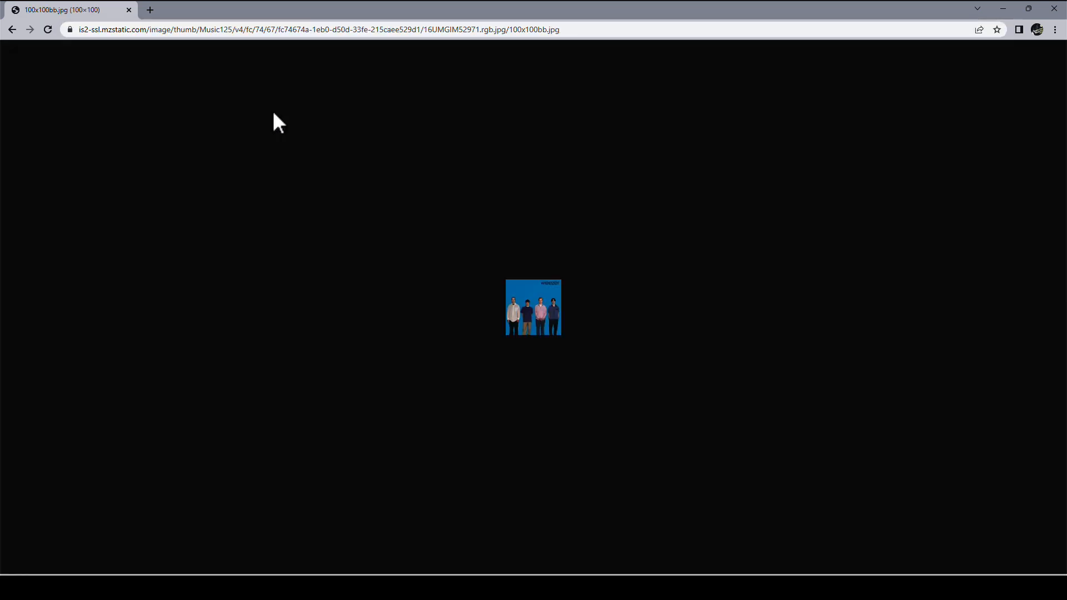
pyautogui.moveTo(506, 340)
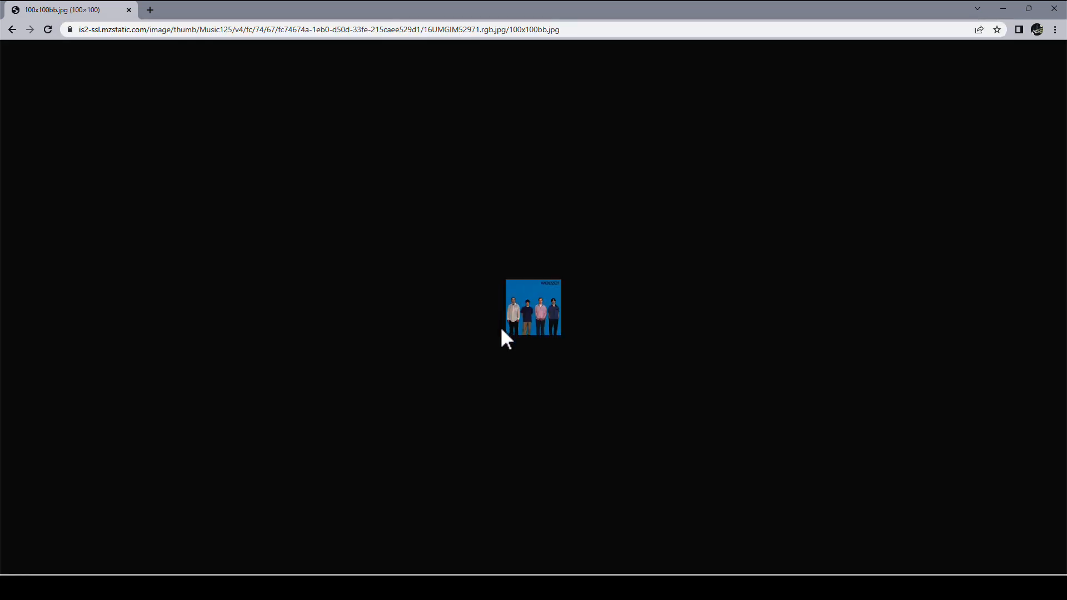
pyautogui.moveTo(566, 305)
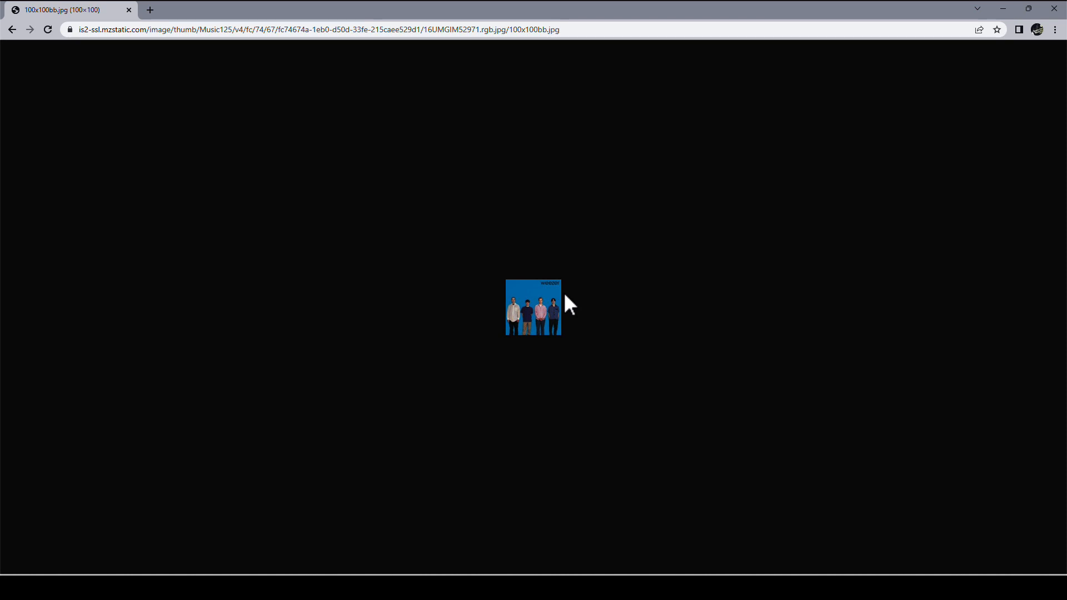
# Step: View the 100x100bb.jpg cover thumbnail from the artworkUrl100 link in Chrome
pyautogui.click(307, 28)
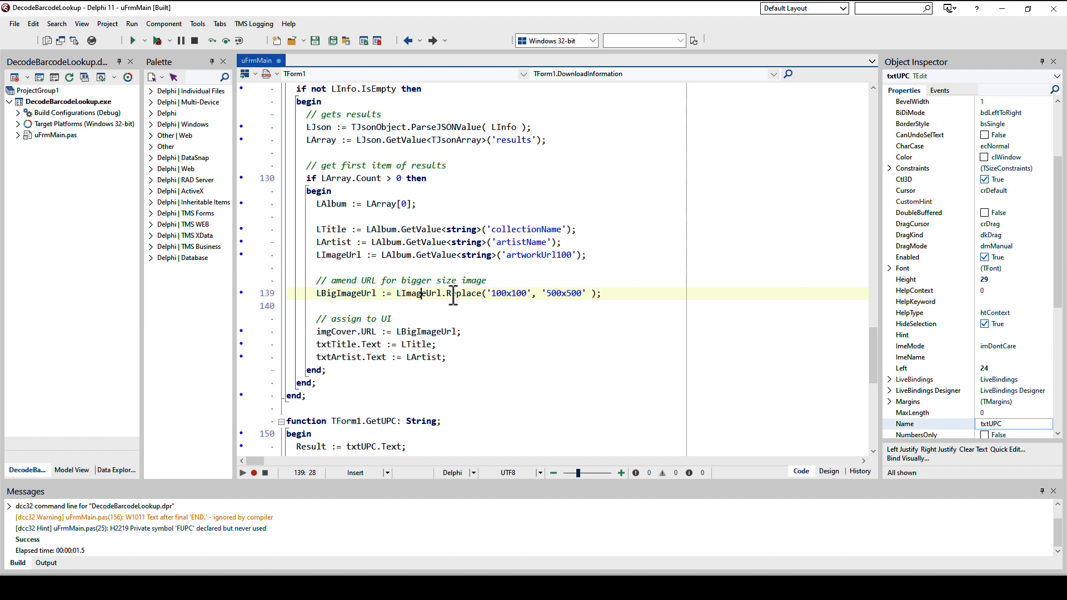
# Step: Highlight the '500x500' string in the Replace call that enlarges the artwork URL
pyautogui.doubleClick(510, 293)
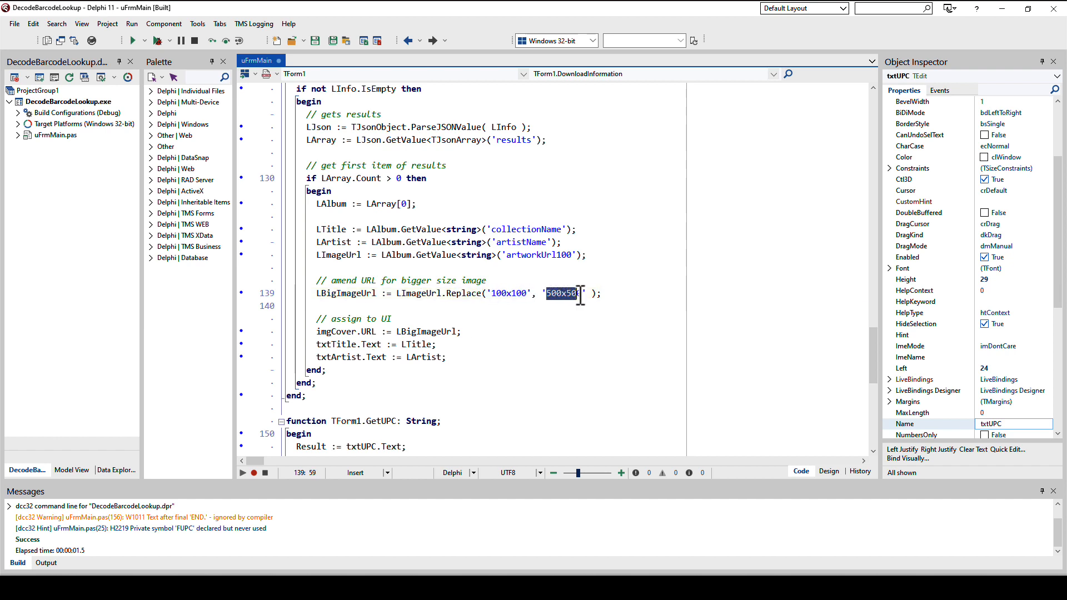
pyautogui.moveTo(475, 338)
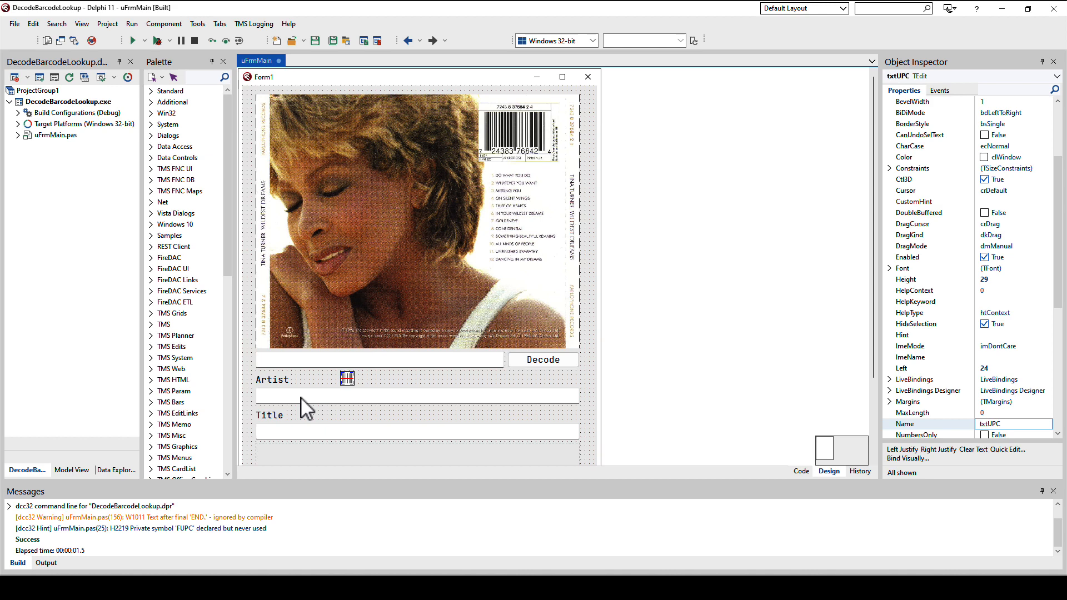
# Step: Inspect the imgCover image component below Title, then return to the code assigning its URL
pyautogui.click(417, 431)
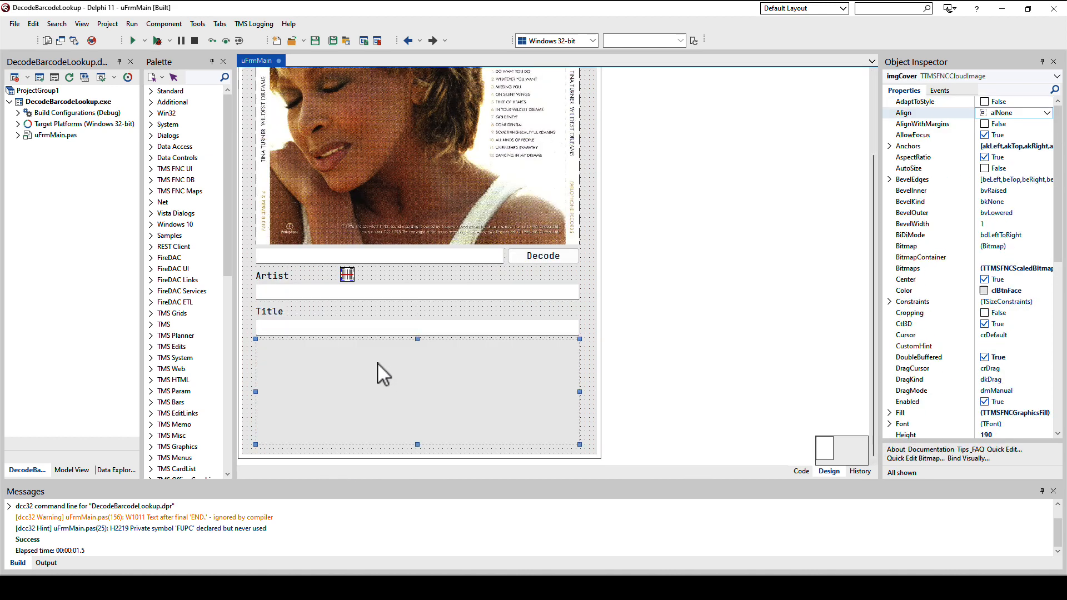
pyautogui.moveTo(960, 99)
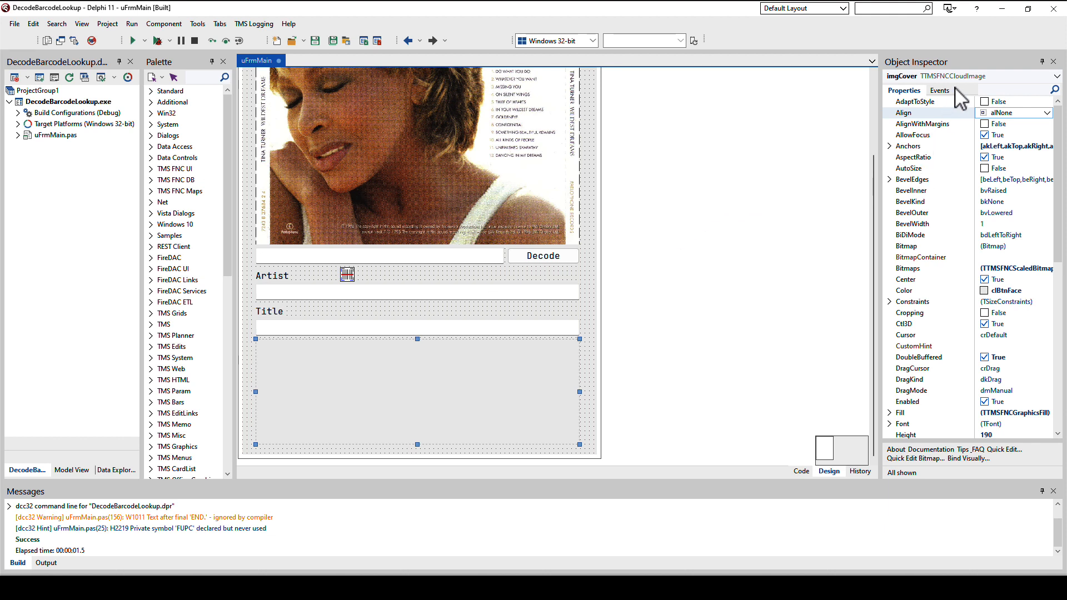
pyautogui.moveTo(471, 298)
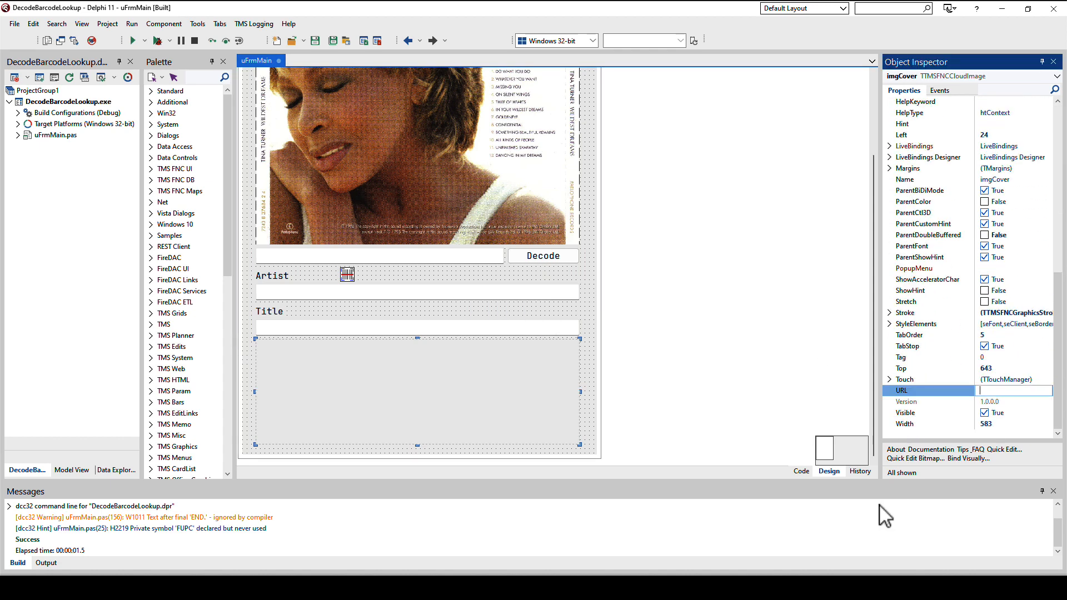
pyautogui.moveTo(713, 398)
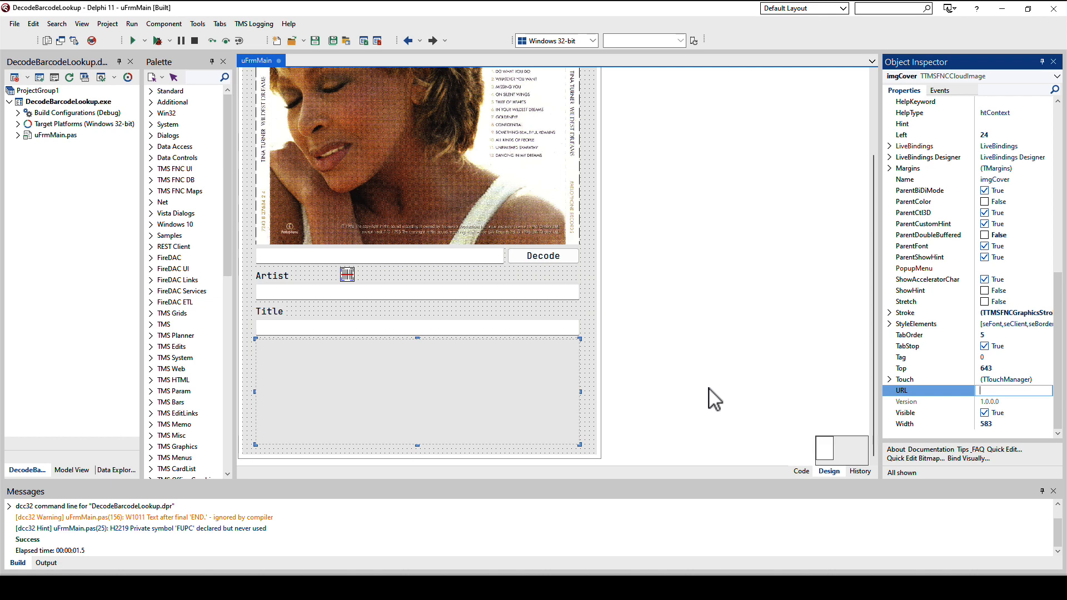
pyautogui.click(802, 471)
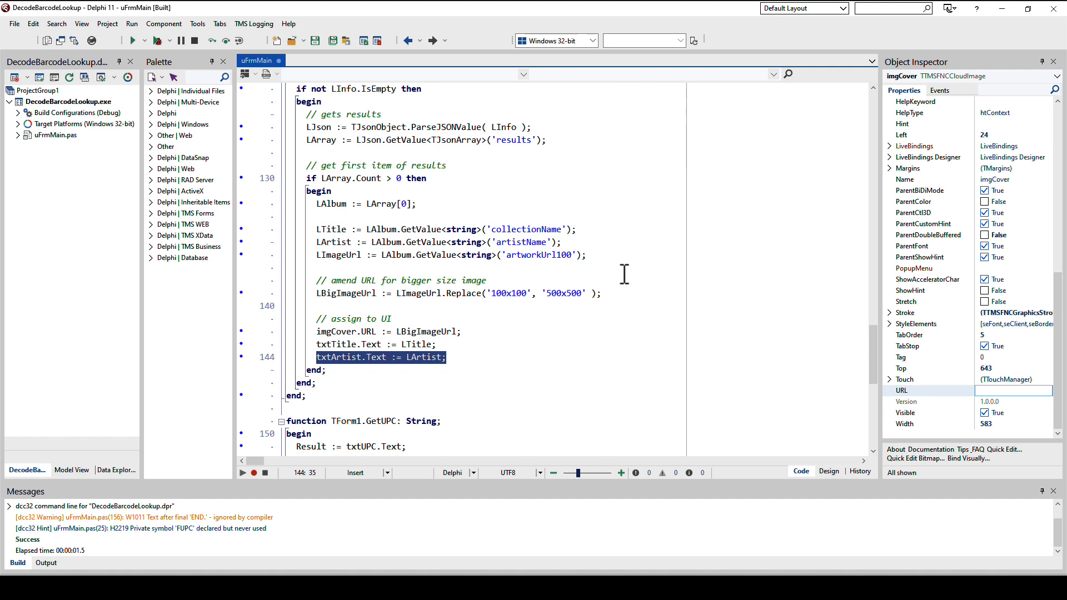
pyautogui.moveTo(351, 293)
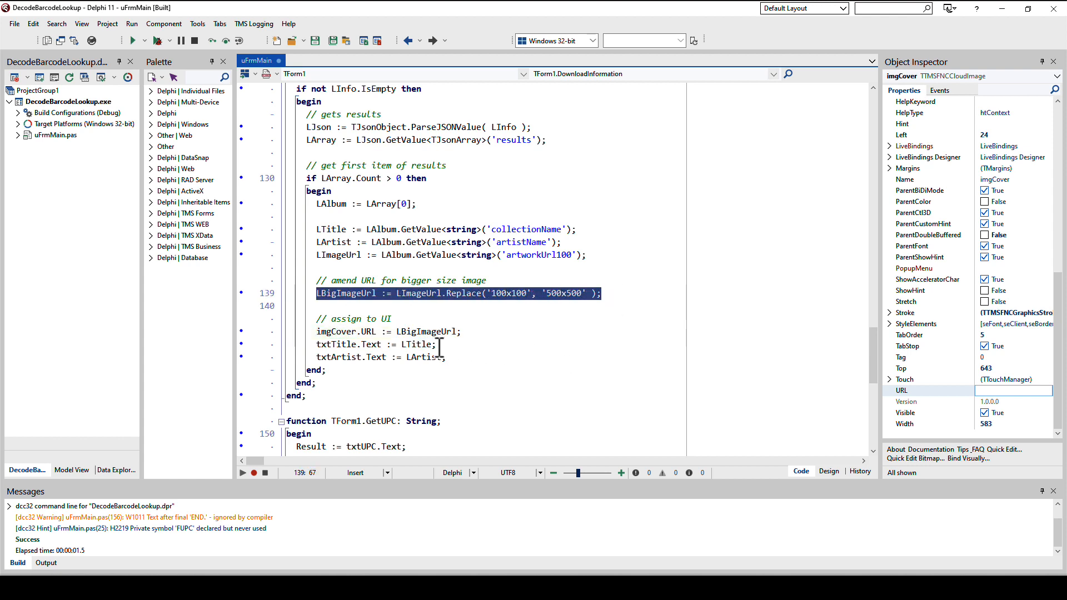
# Step: Point out the line assigning LBigImageUrl to imgCover.URL in the code
pyautogui.click(388, 331)
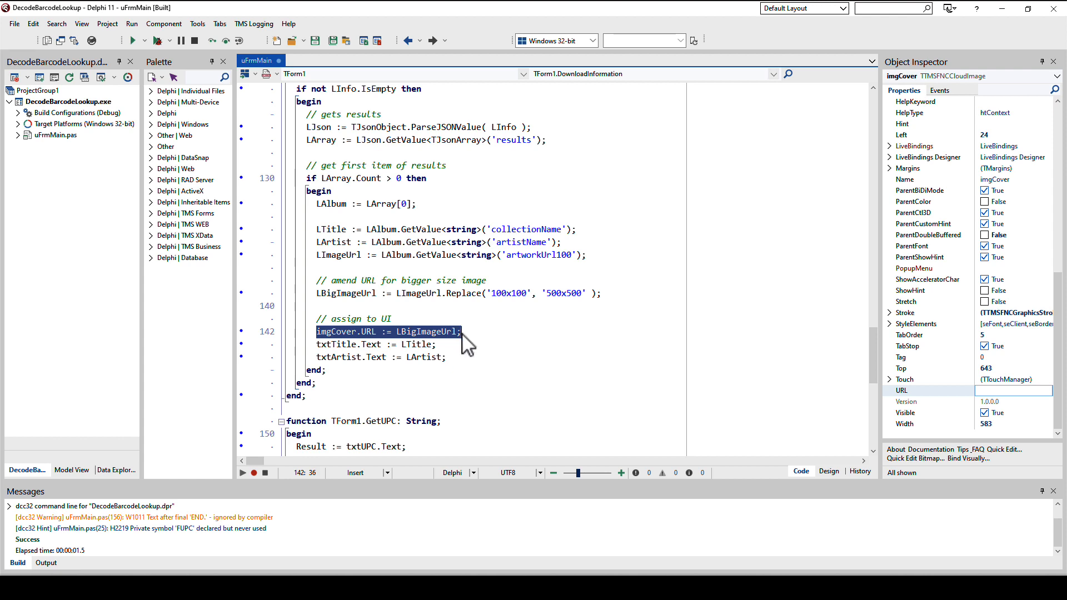
pyautogui.click(828, 471)
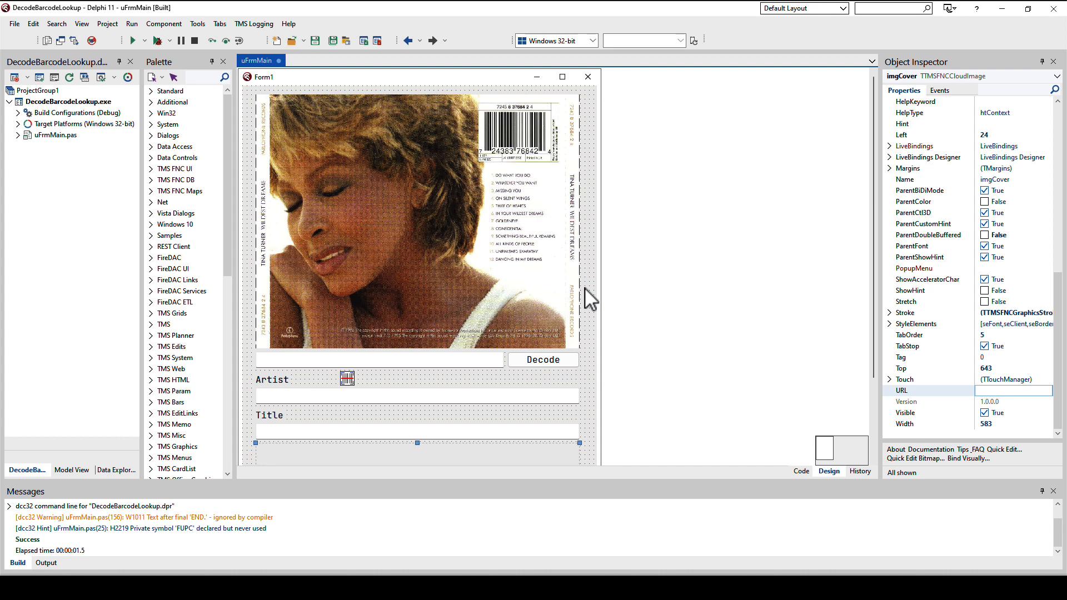
pyautogui.moveTo(588, 301)
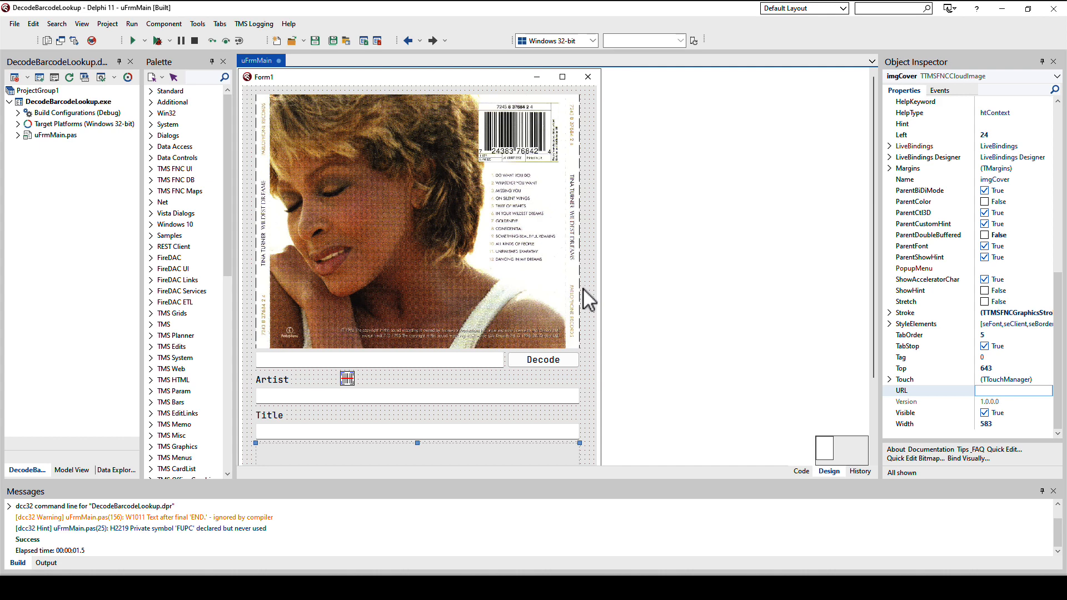
# Step: Select the barcode Decoder component, then Form1 itself in the designer
pyautogui.click(347, 378)
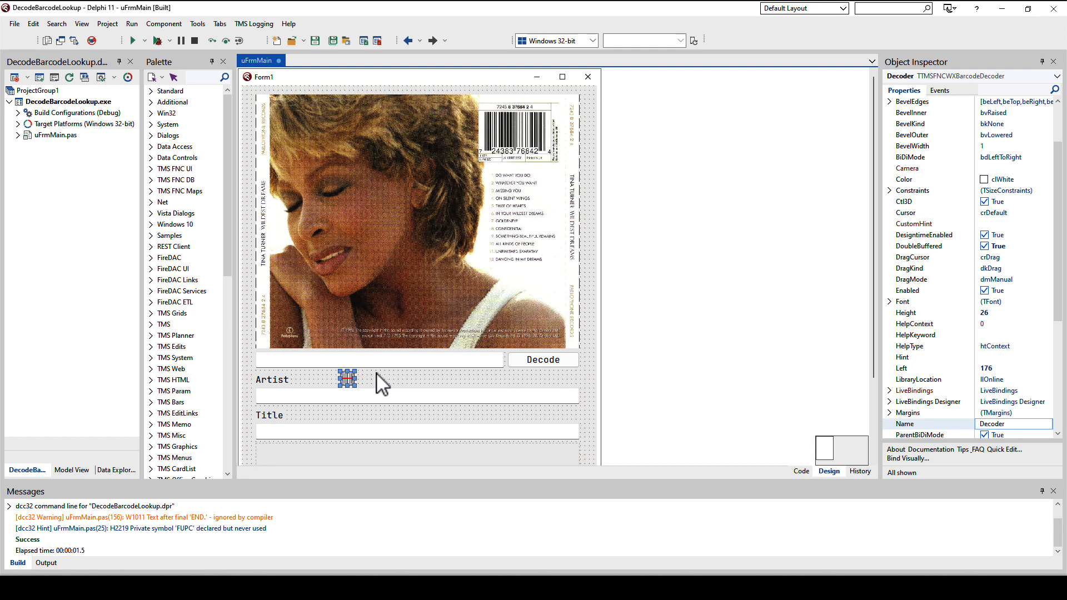
pyautogui.moveTo(423, 378)
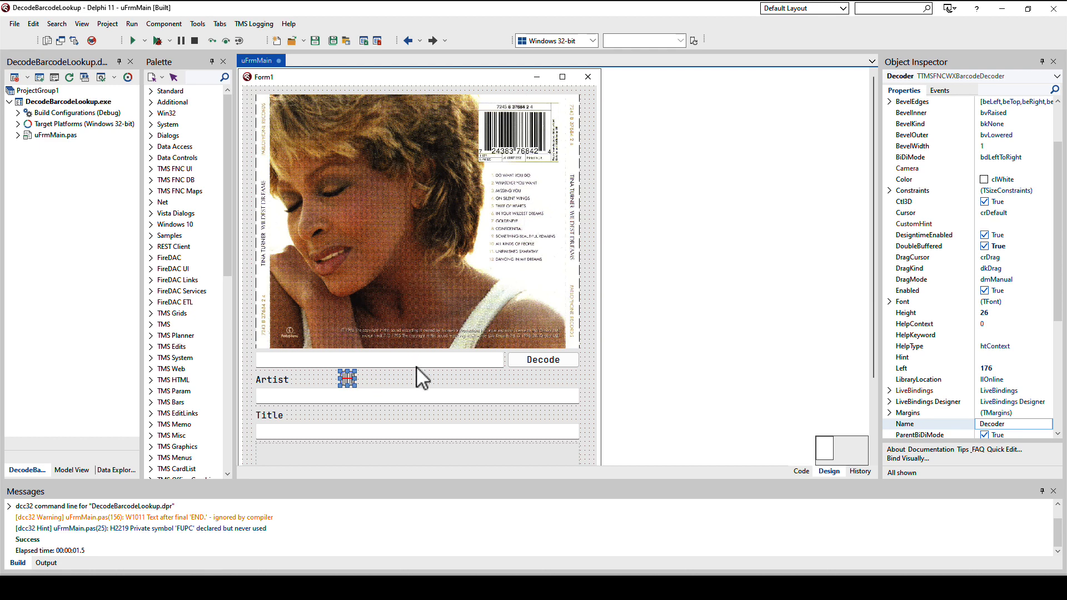
pyautogui.moveTo(504, 159)
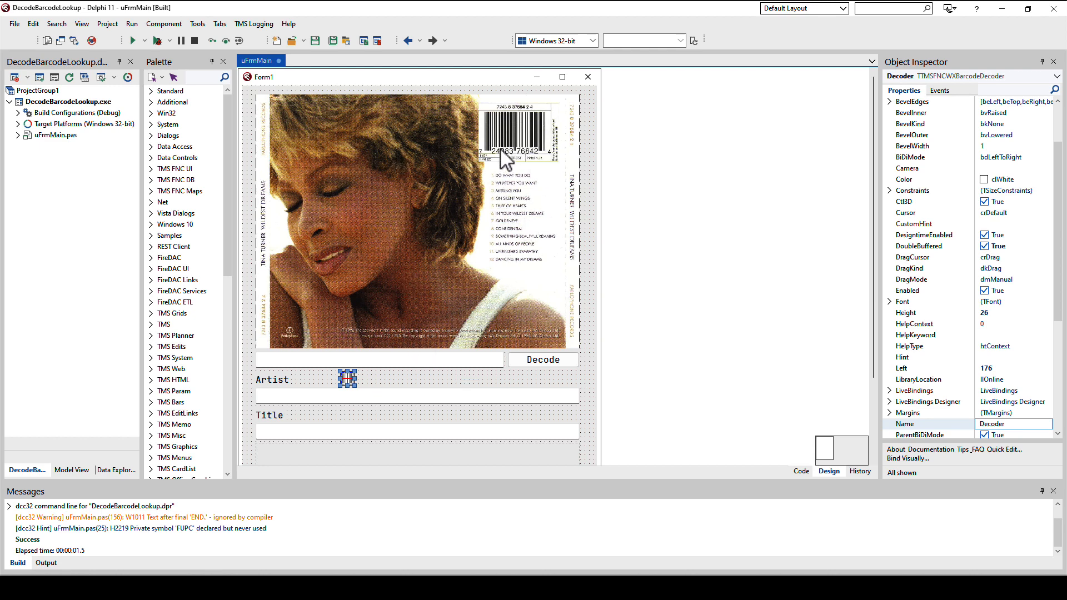
pyautogui.moveTo(557, 140)
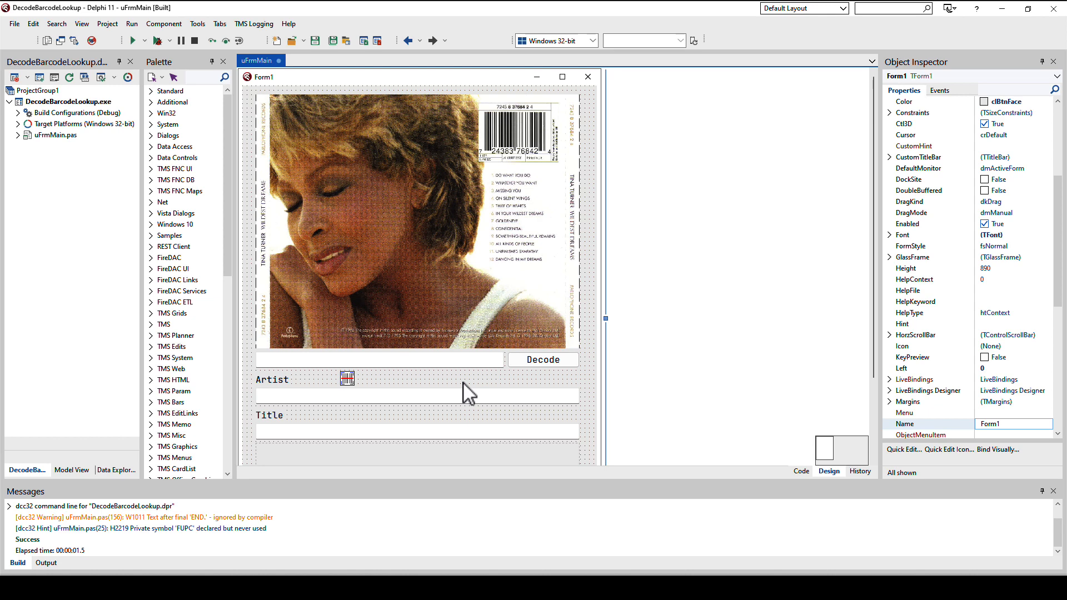
pyautogui.click(801, 471)
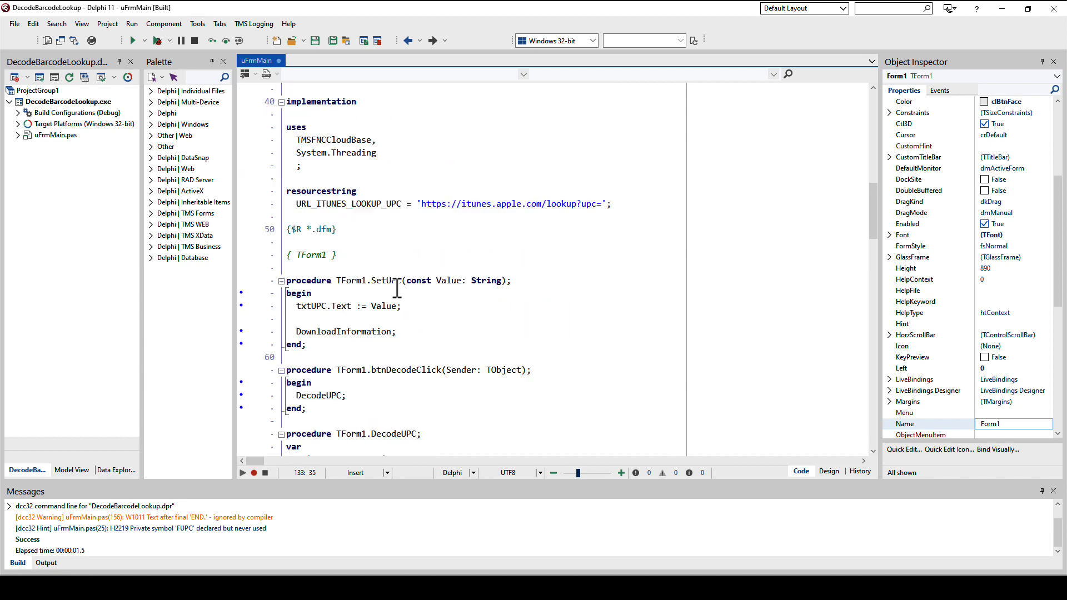
# Step: Highlight TTMSFNCCloudBase in the DownloadInformation JSON fetch line
pyautogui.scroll(-3)
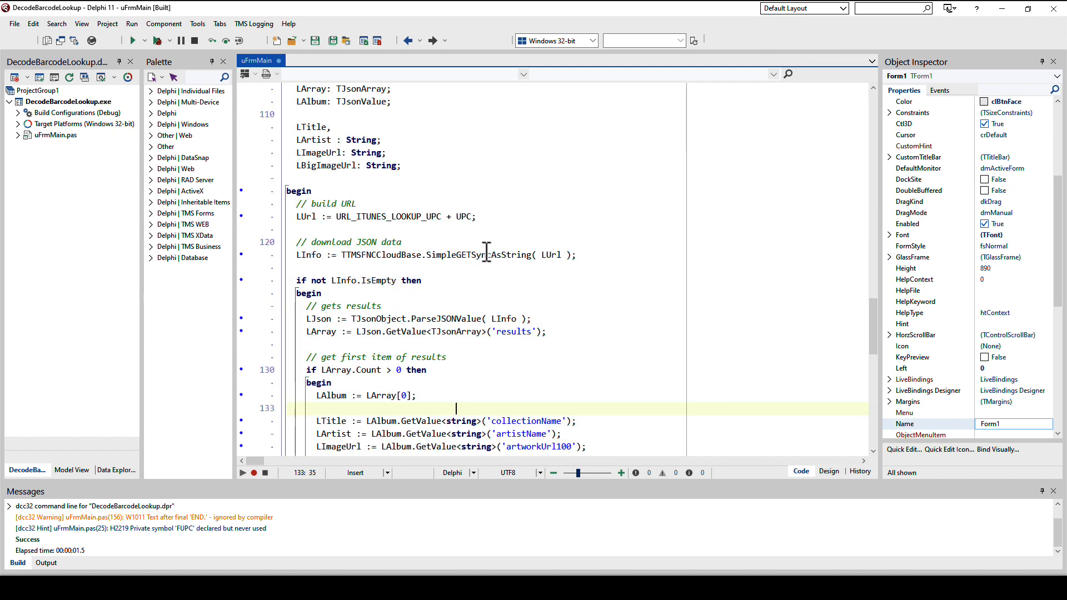
pyautogui.doubleClick(381, 256)
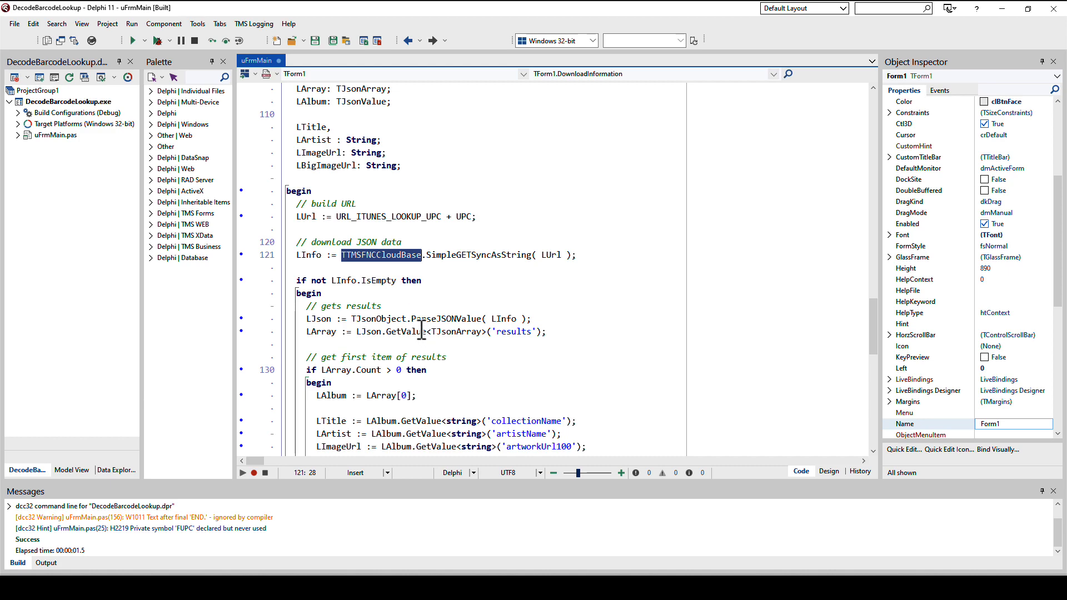